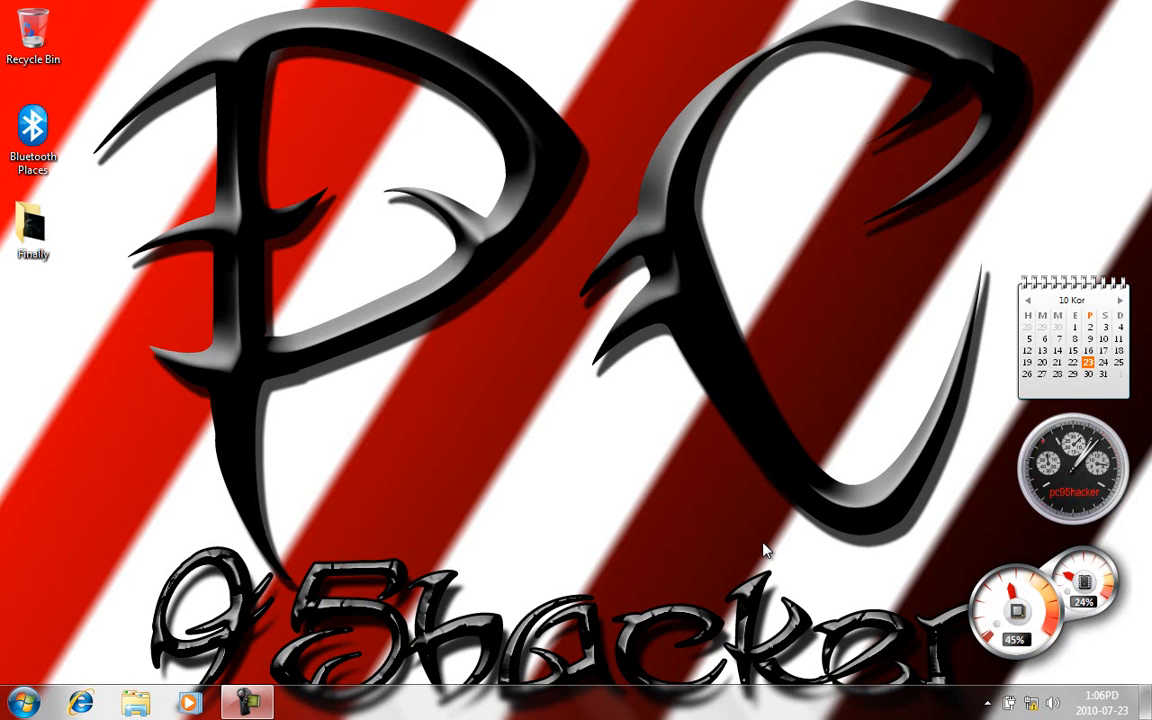
- Go to Computer from the Start menu and enter the pc95hacker (G:) drive
{"action": "left_click", "coordinate": [22, 700]}
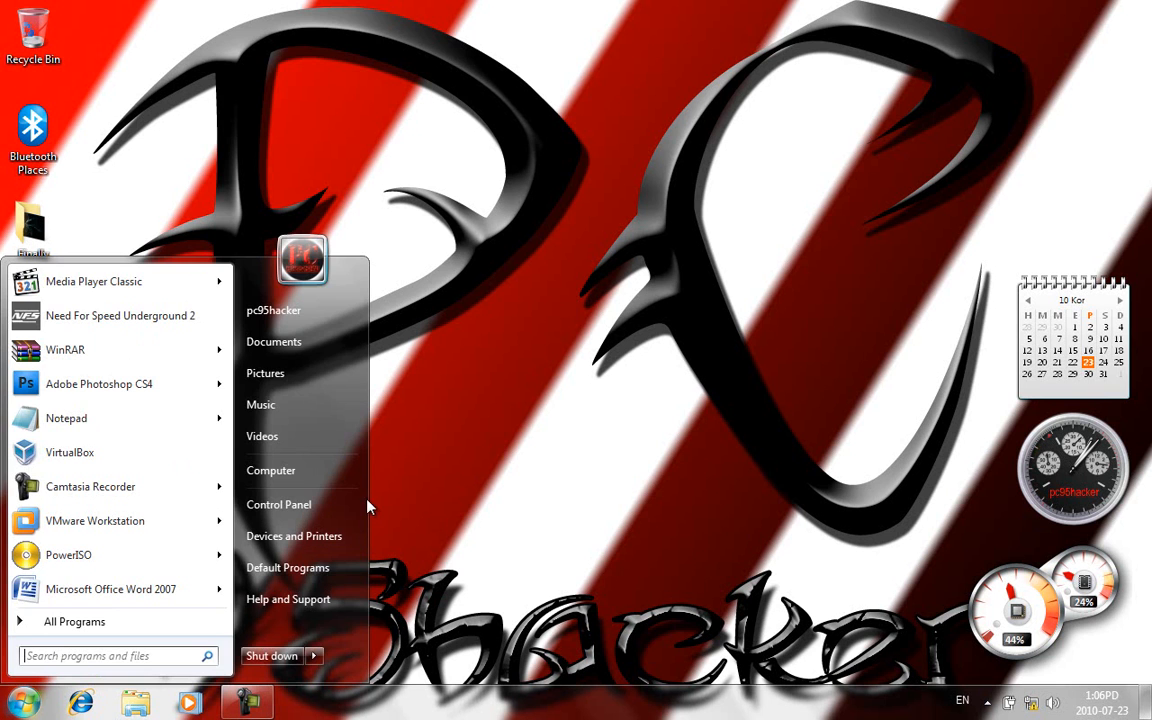
{"action": "left_click", "coordinate": [528, 482]}
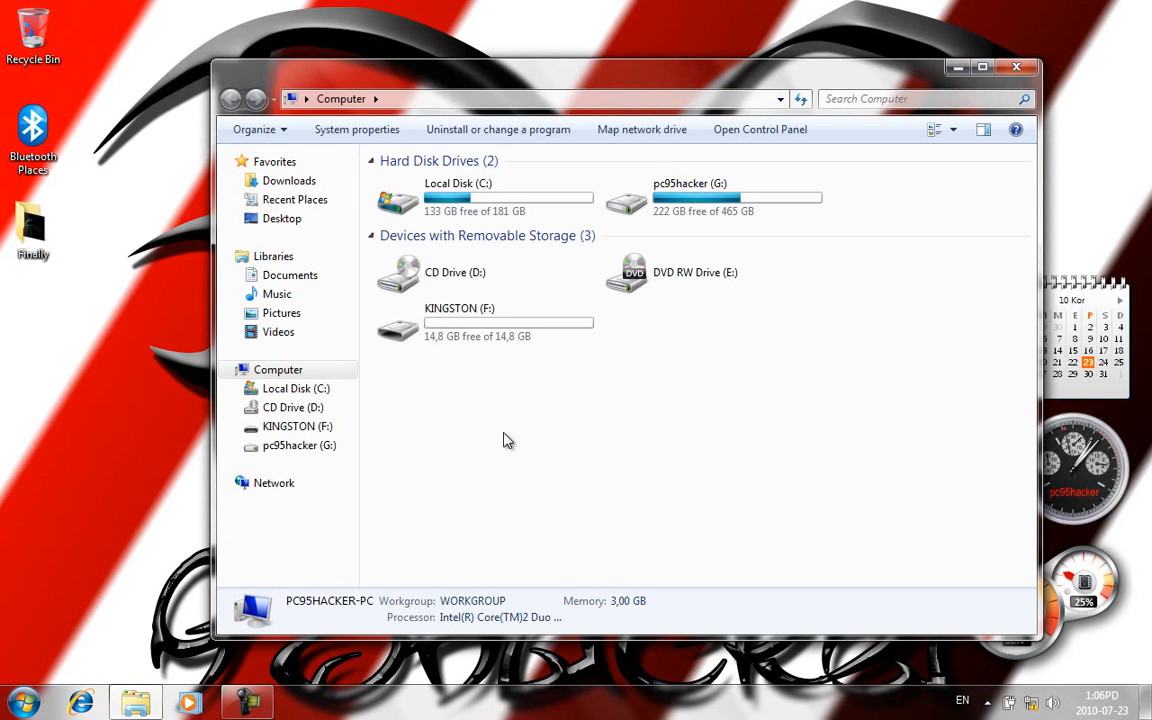
{"action": "left_click", "coordinate": [460, 320]}
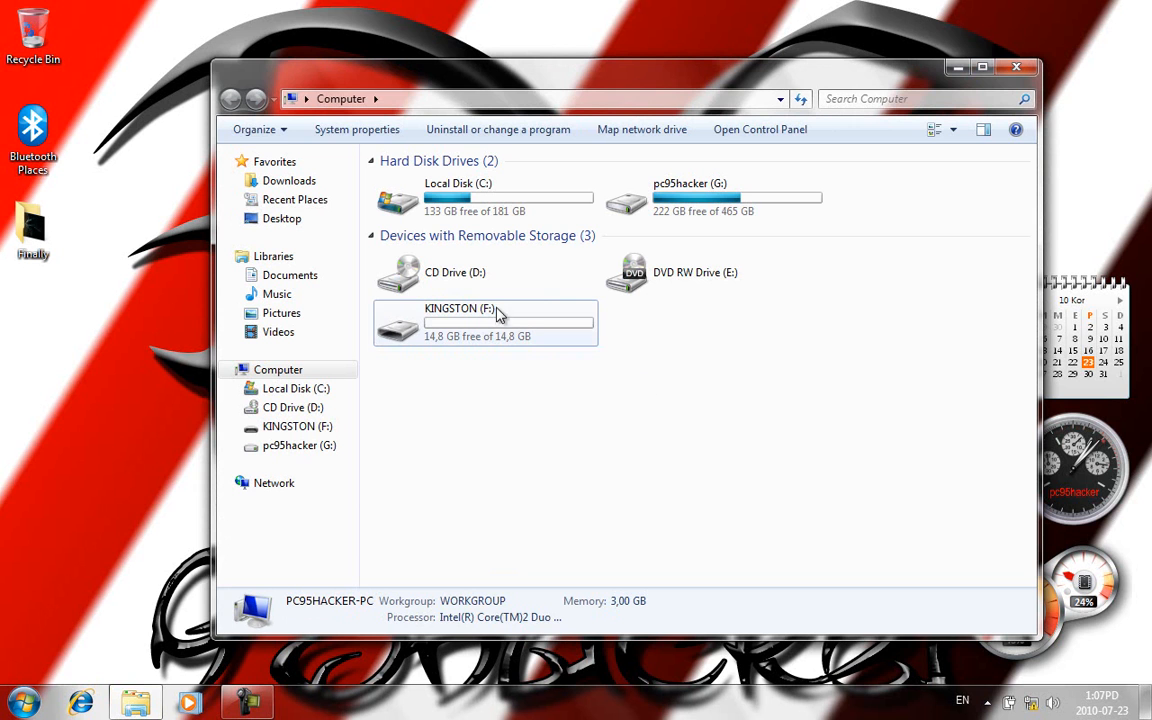
{"action": "left_click", "coordinate": [712, 198]}
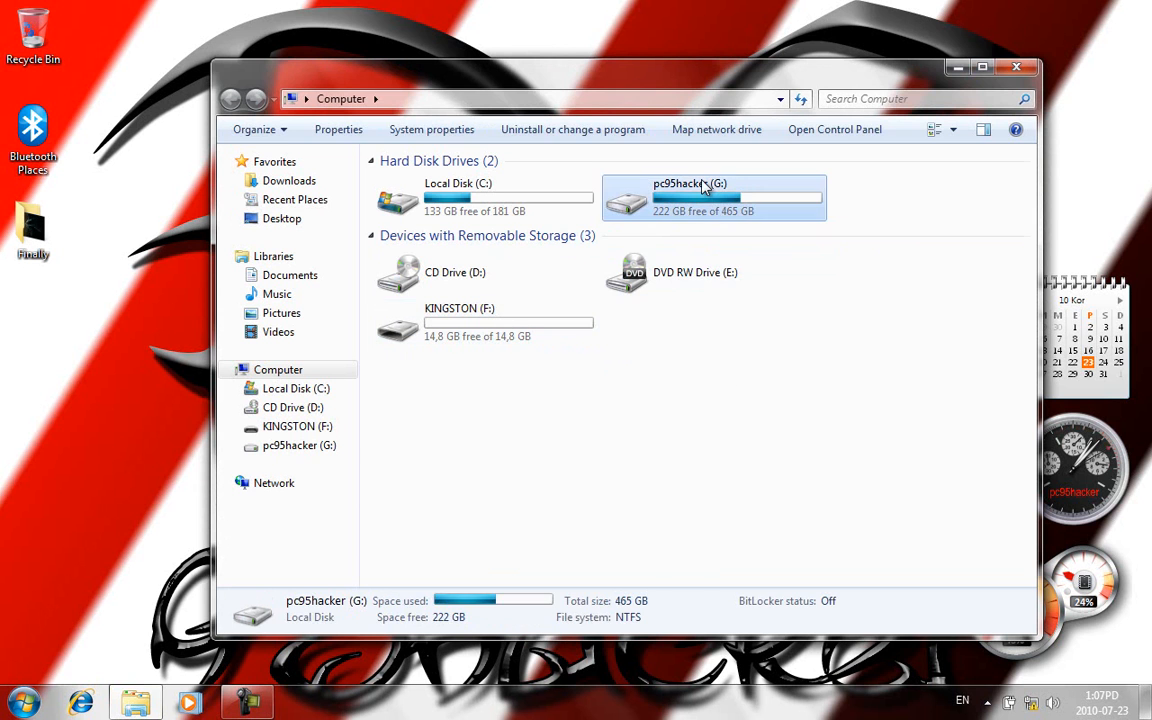
{"action": "double_click", "coordinate": [714, 198]}
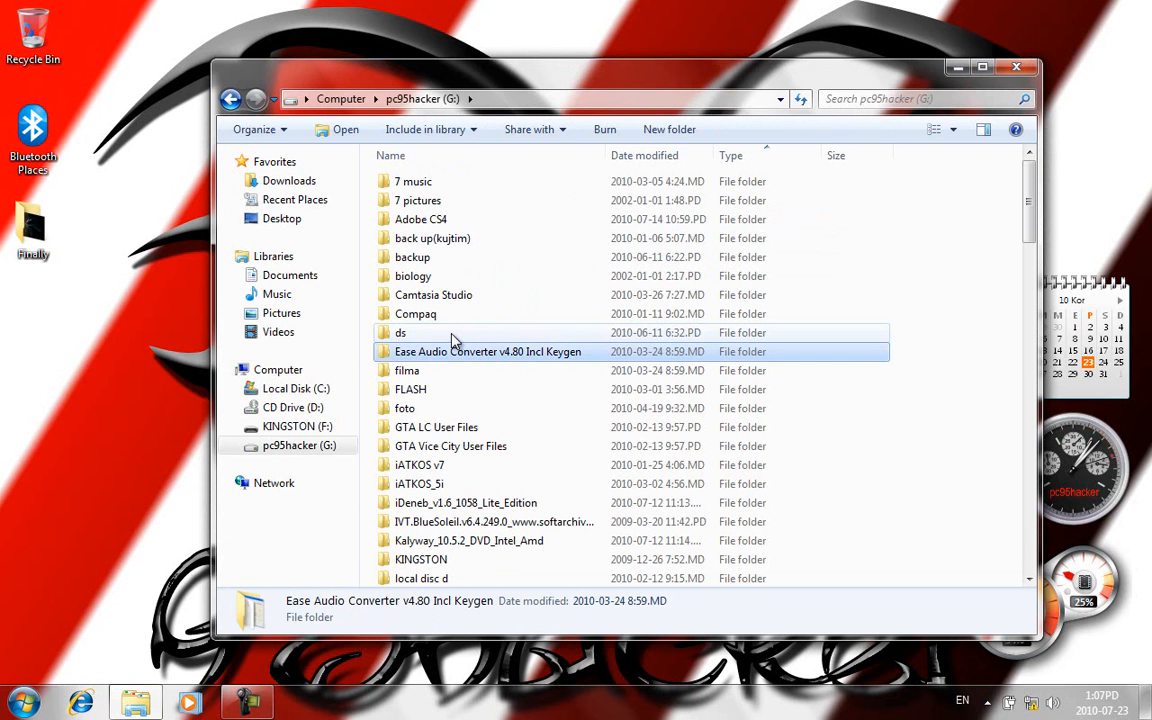
- Copy the 7.23 GB snowleopard_10a432_userdvd image from the pc95hacker drive
{"action": "scroll", "scroll_direction": "down", "scroll_amount": 3}
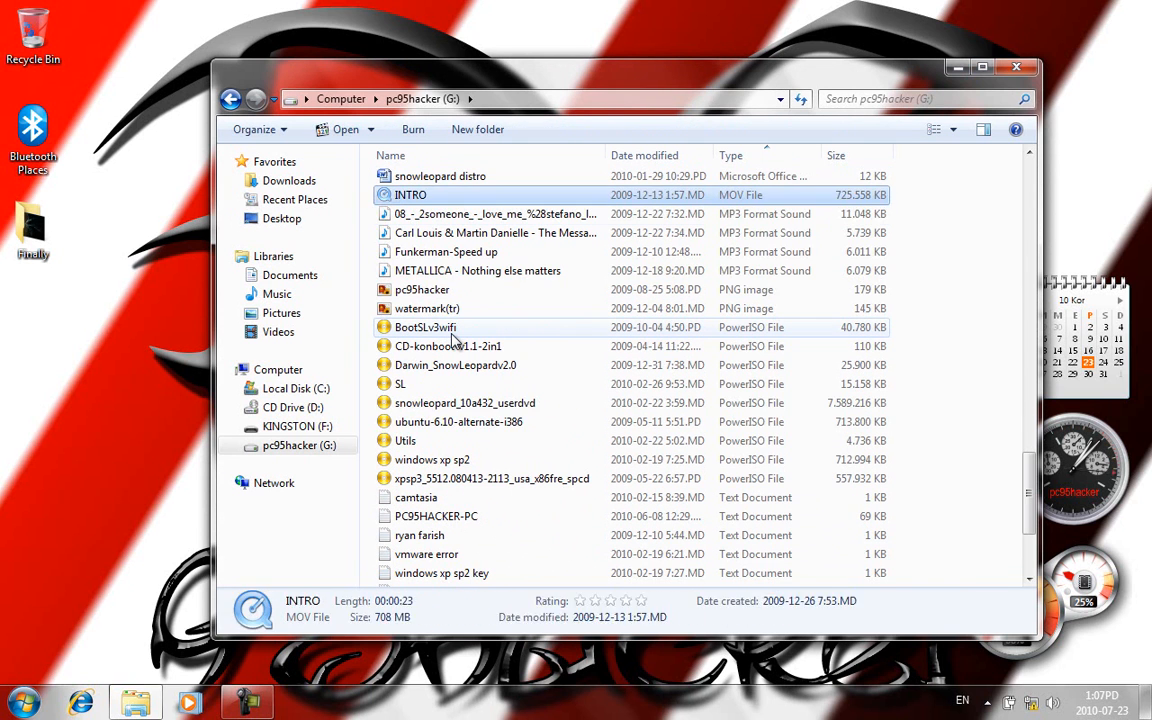
{"action": "left_click", "coordinate": [464, 404]}
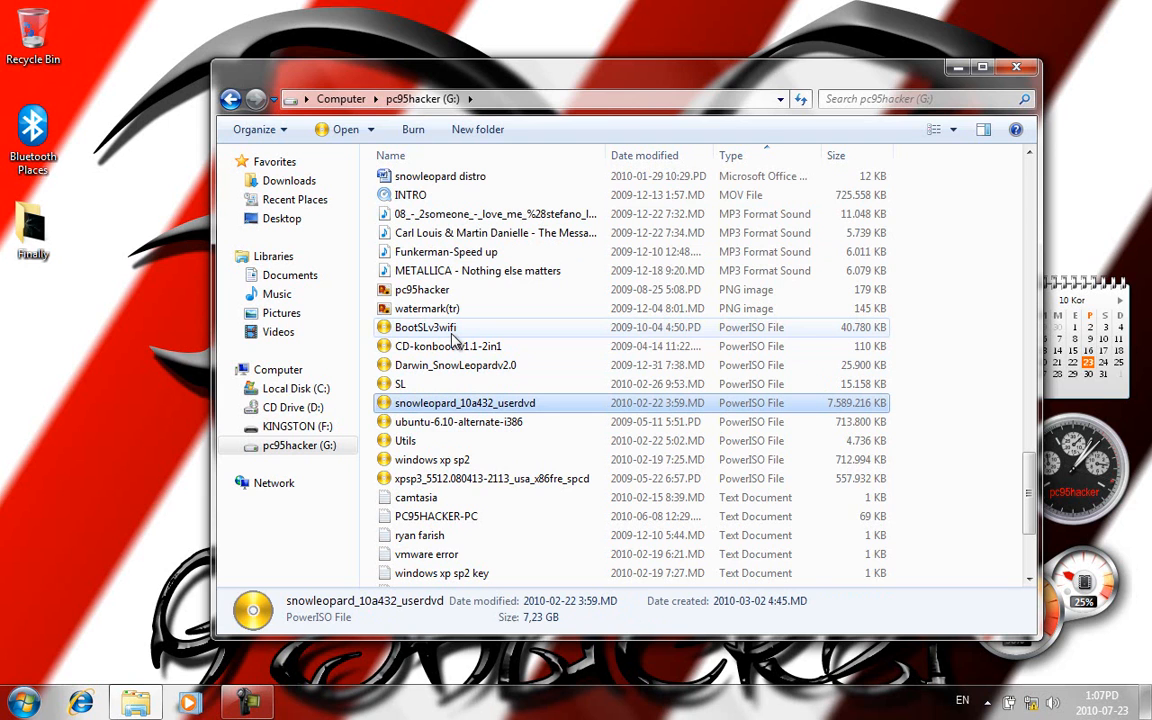
{"action": "mouse_move", "coordinate": [544, 628]}
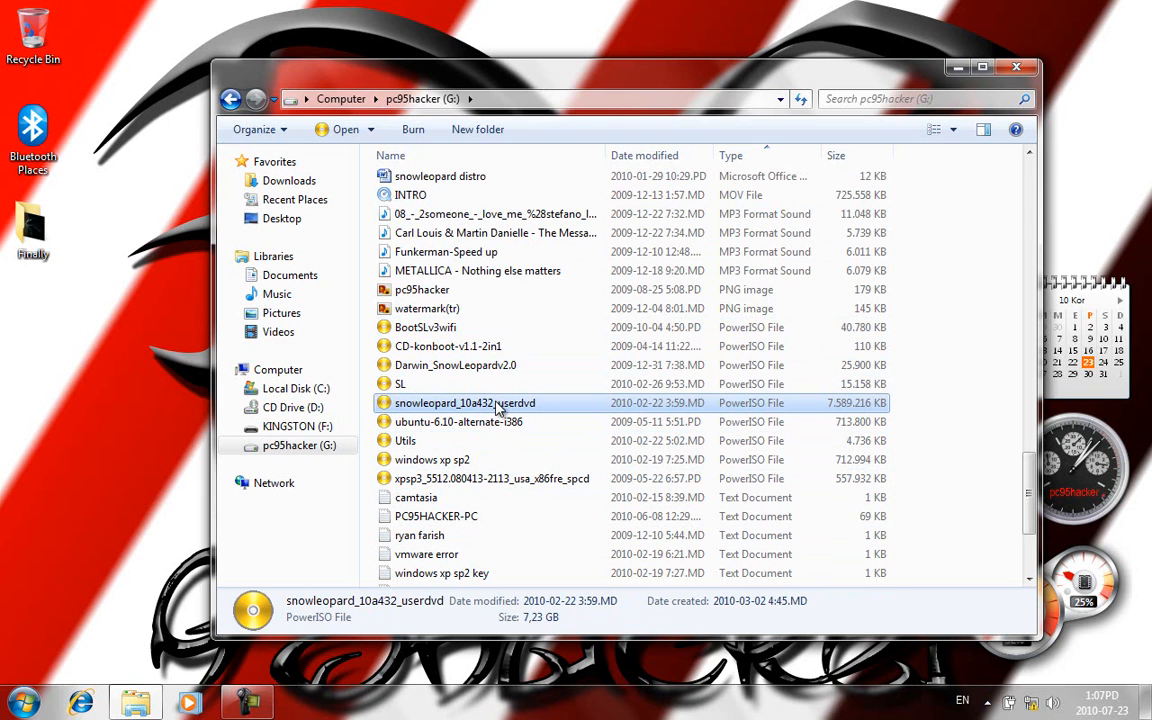
{"action": "right_click", "coordinate": [464, 402]}
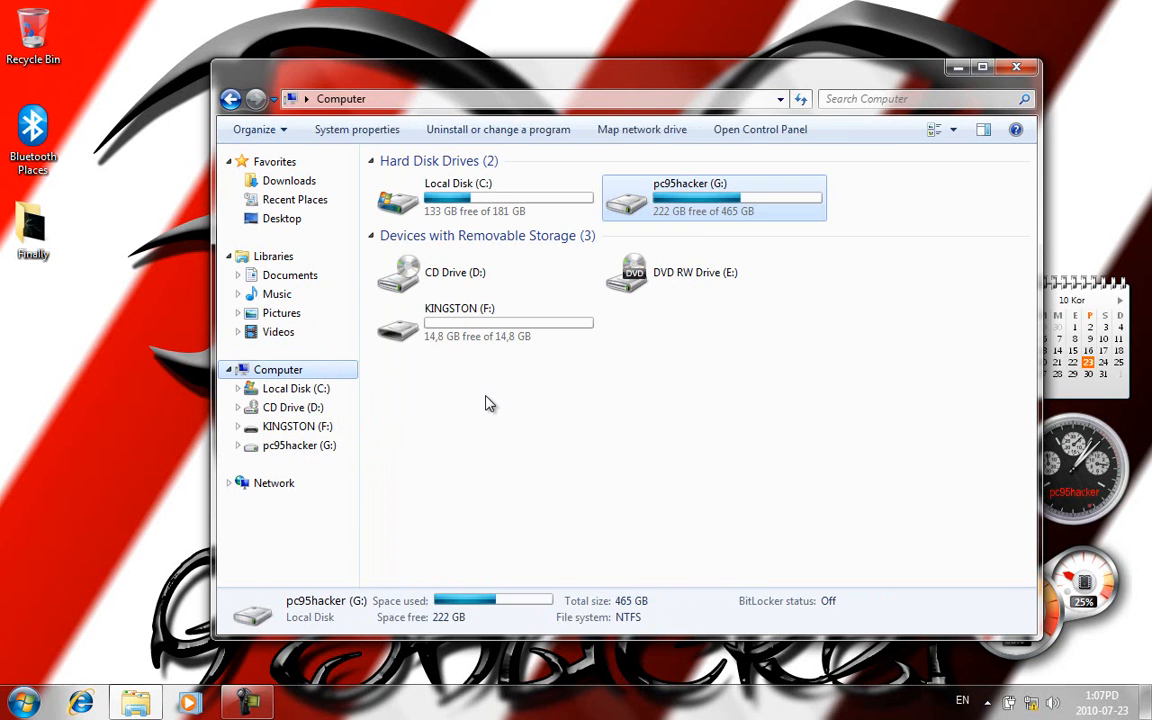
- Attempt the paste onto the FAT32 KINGSTON (F:) drive and cancel the File Too Large warning
{"action": "left_click", "coordinate": [484, 322]}
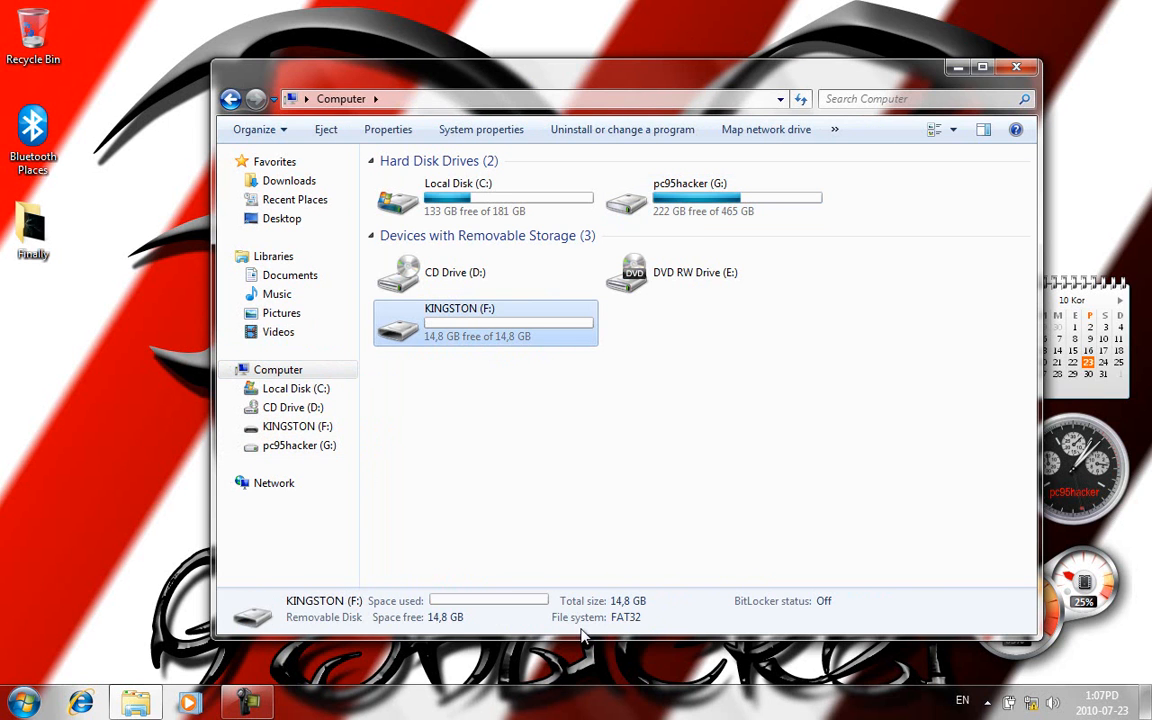
{"action": "mouse_move", "coordinate": [504, 368]}
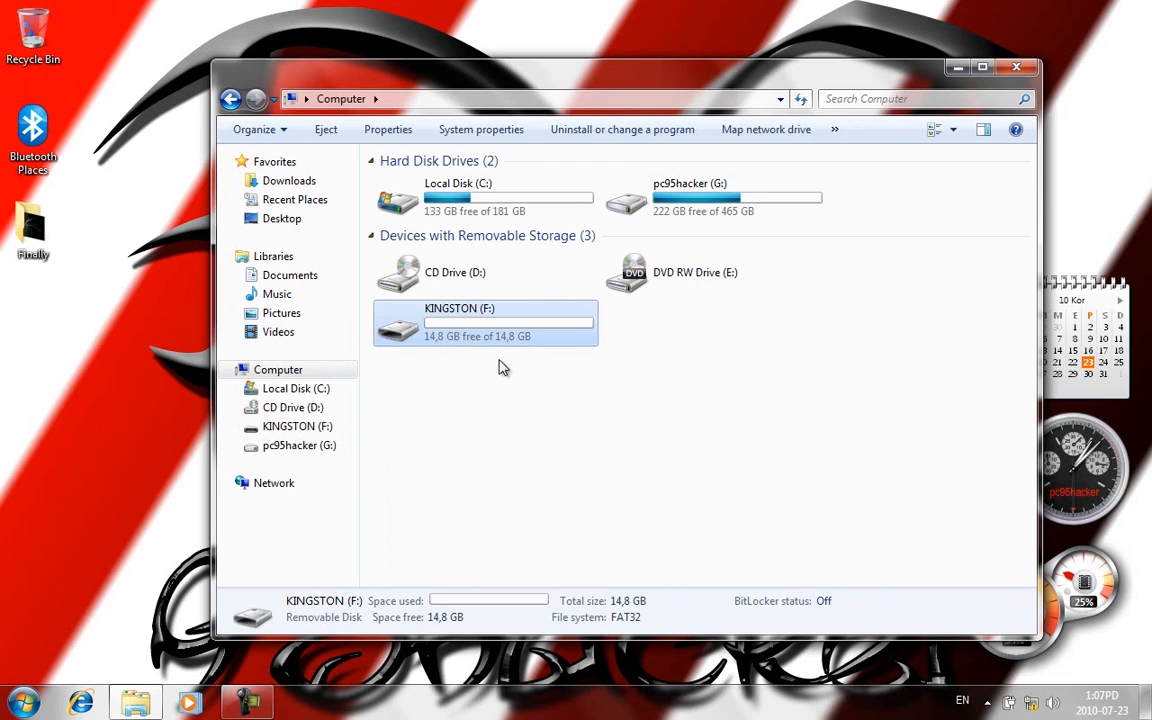
{"action": "mouse_move", "coordinate": [596, 464]}
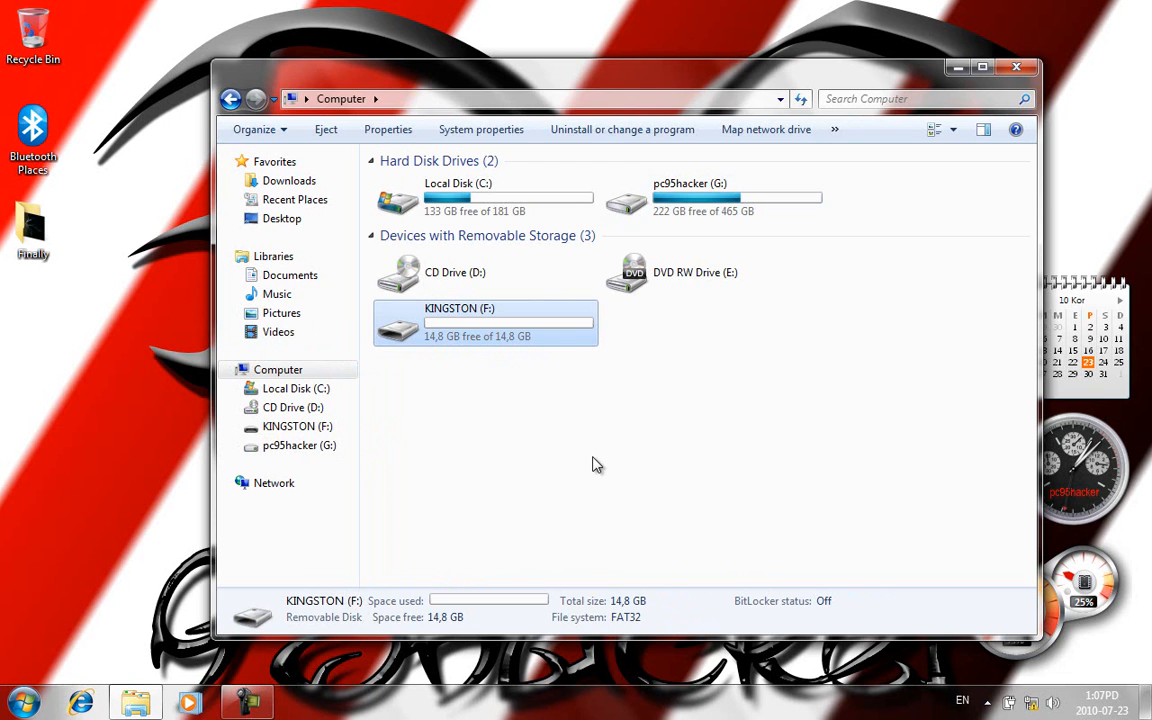
{"action": "double_click", "coordinate": [460, 322]}
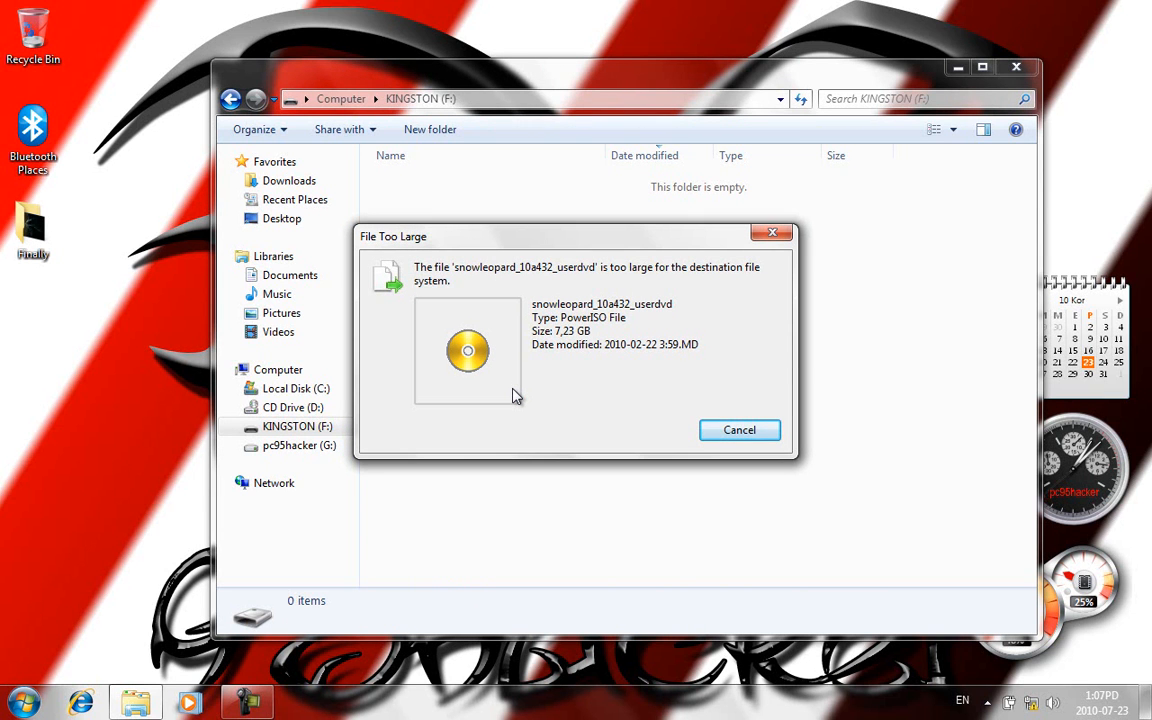
{"action": "mouse_move", "coordinate": [650, 290]}
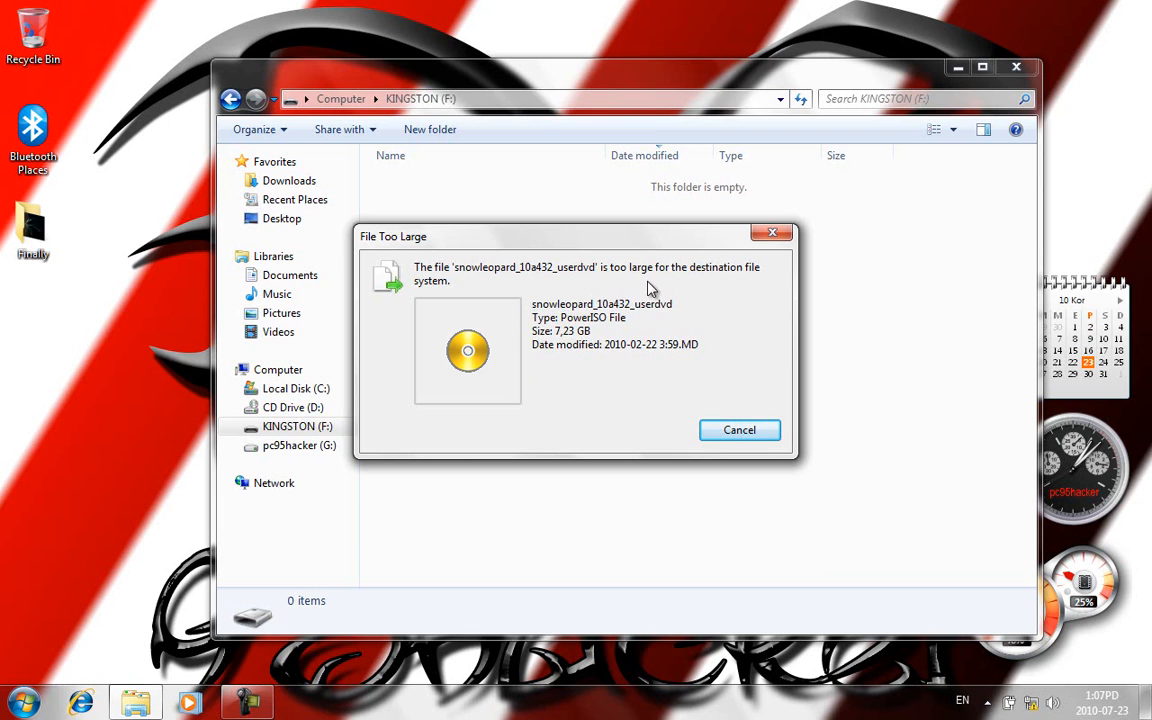
{"action": "mouse_move", "coordinate": [532, 400]}
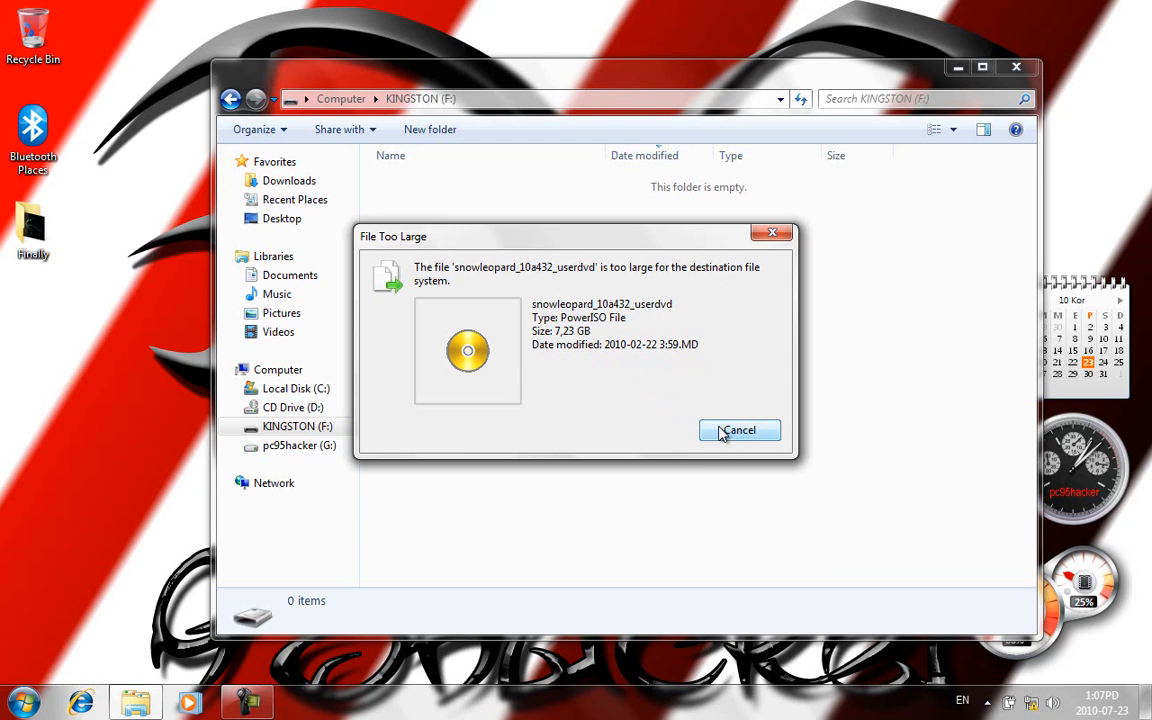
{"action": "left_click", "coordinate": [740, 430]}
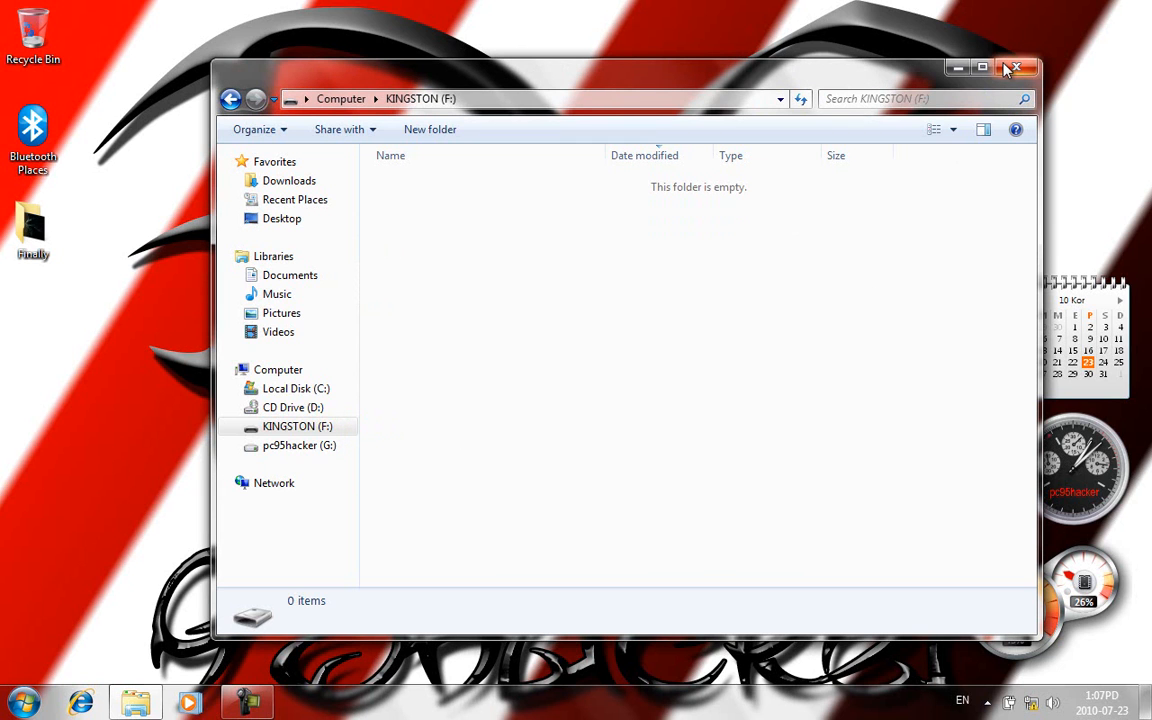
{"action": "mouse_move", "coordinate": [1016, 68]}
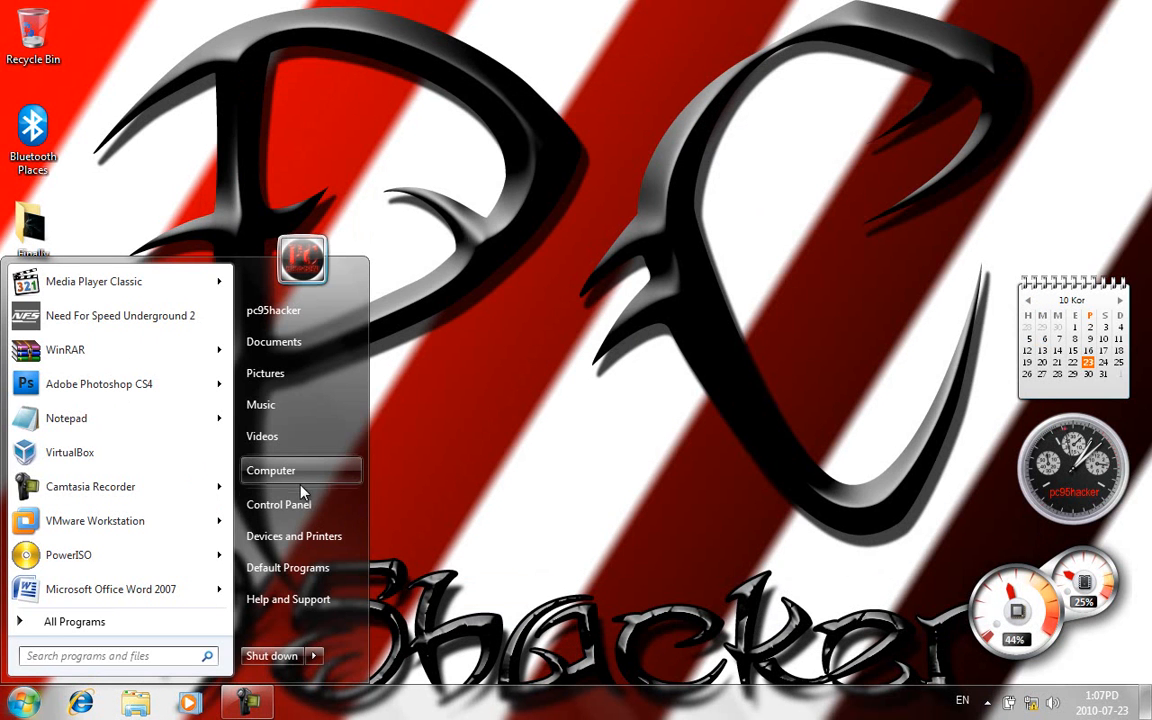
- Reach Device Manager via Manage on Computer and expand Disk drives to list the Kingston DataTraveler
{"action": "right_click", "coordinate": [272, 470]}
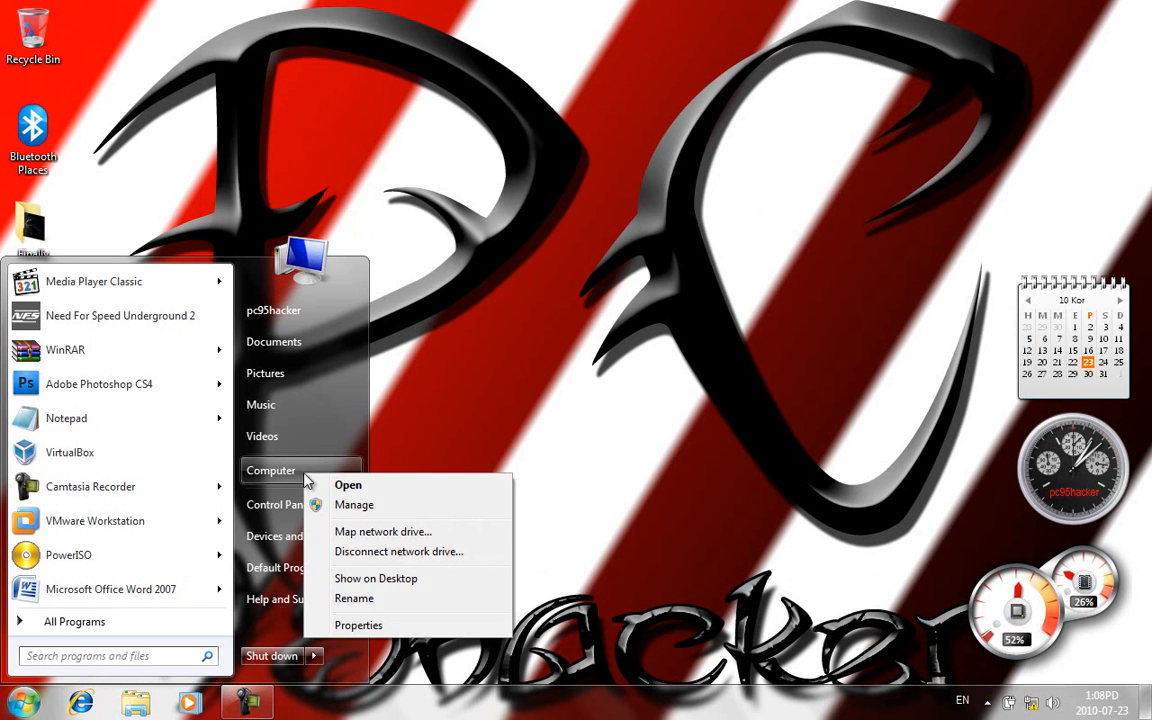
{"action": "left_click", "coordinate": [600, 400]}
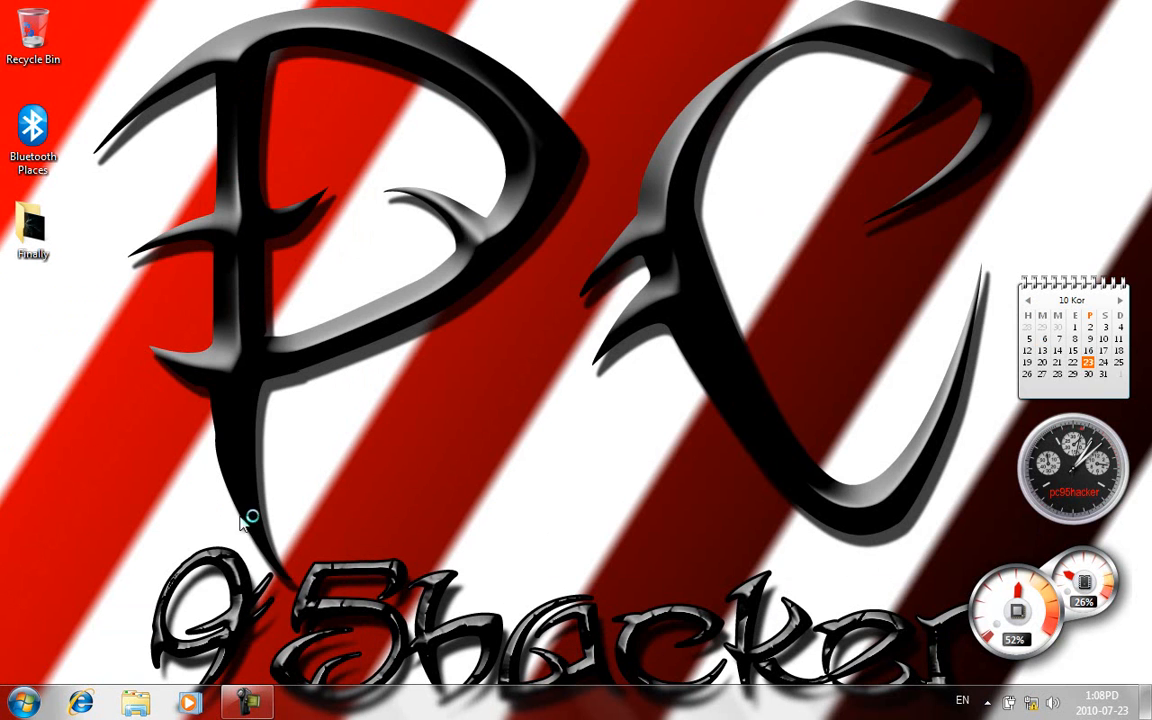
{"action": "mouse_move", "coordinate": [398, 368]}
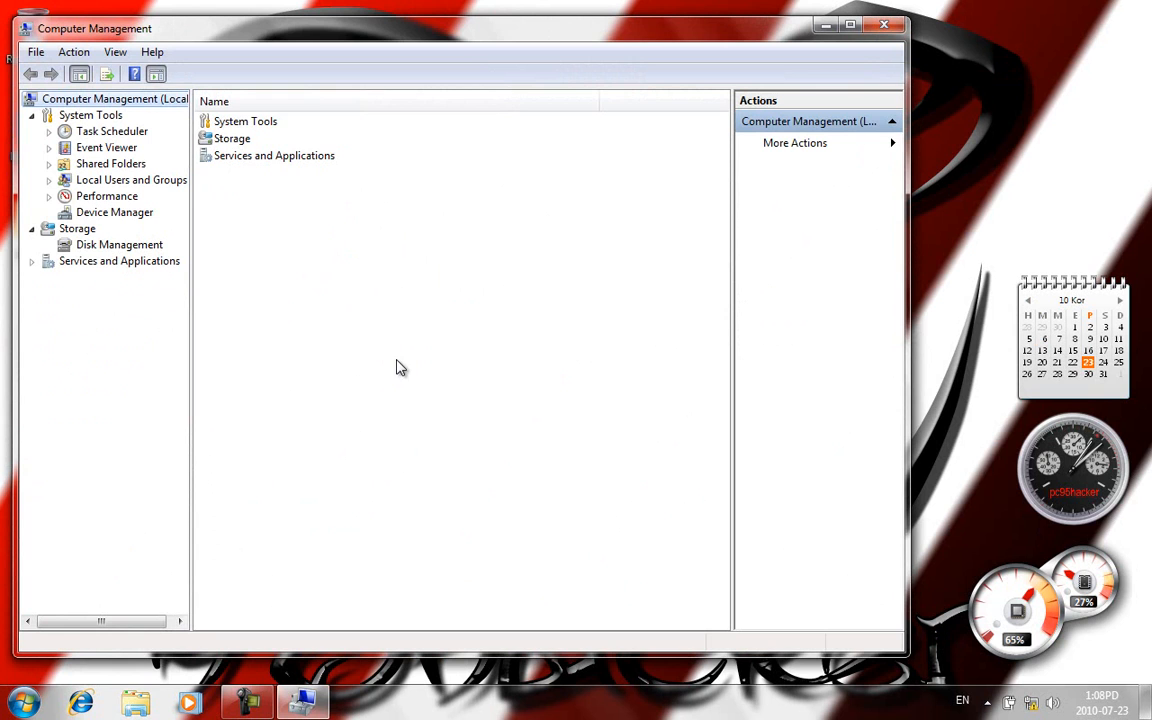
{"action": "left_click", "coordinate": [114, 212]}
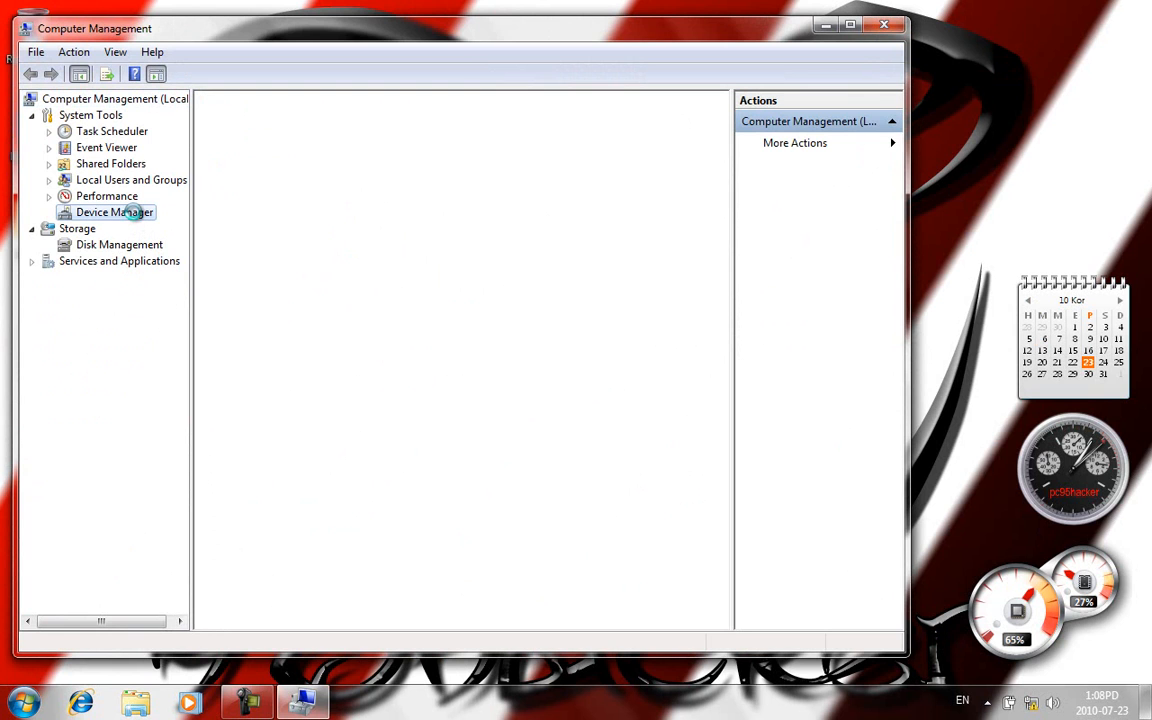
{"action": "left_click", "coordinate": [112, 212]}
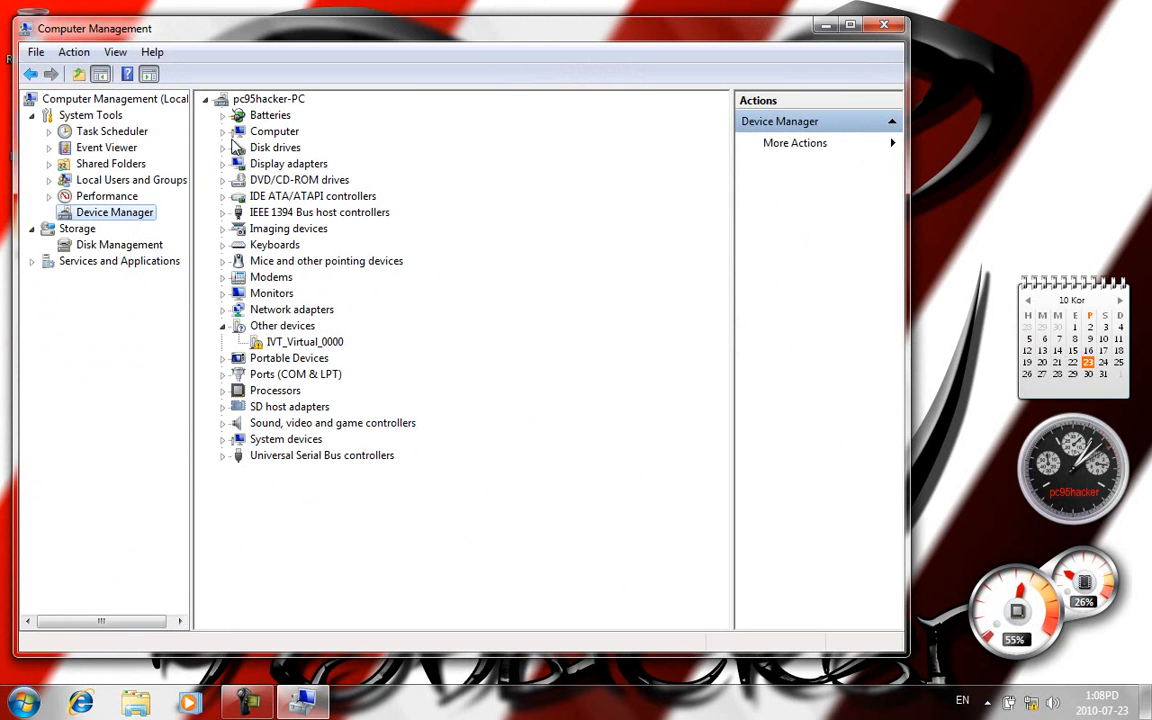
{"action": "mouse_move", "coordinate": [250, 150]}
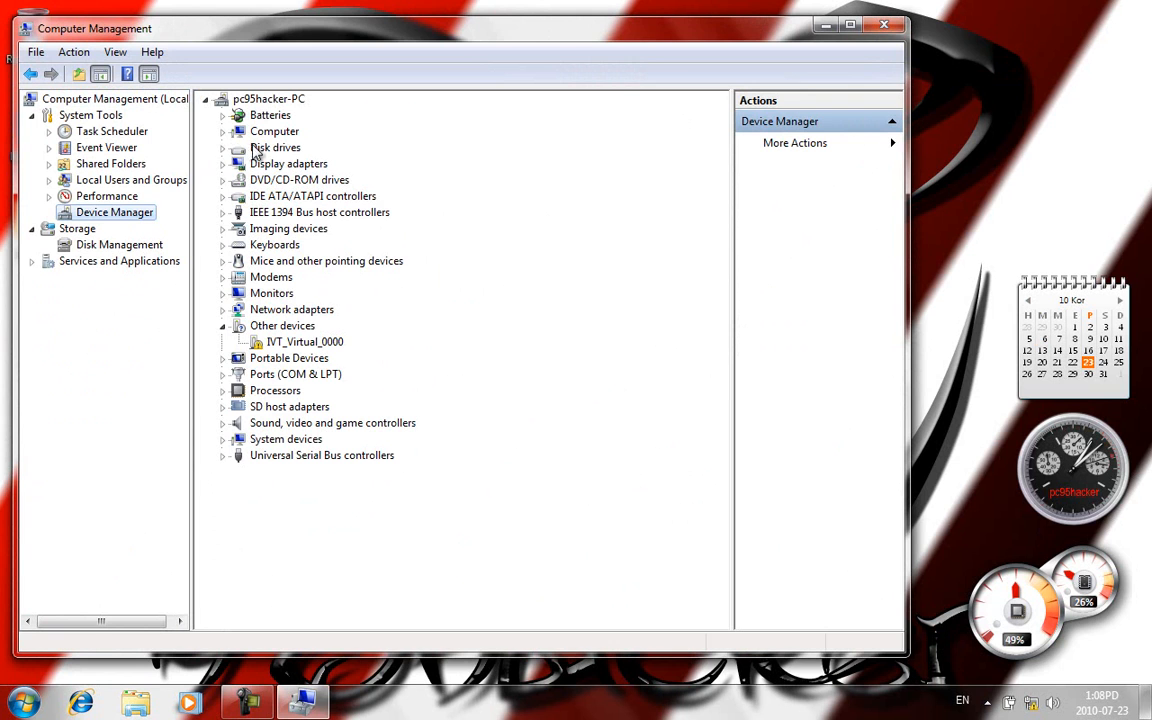
{"action": "left_click", "coordinate": [224, 148]}
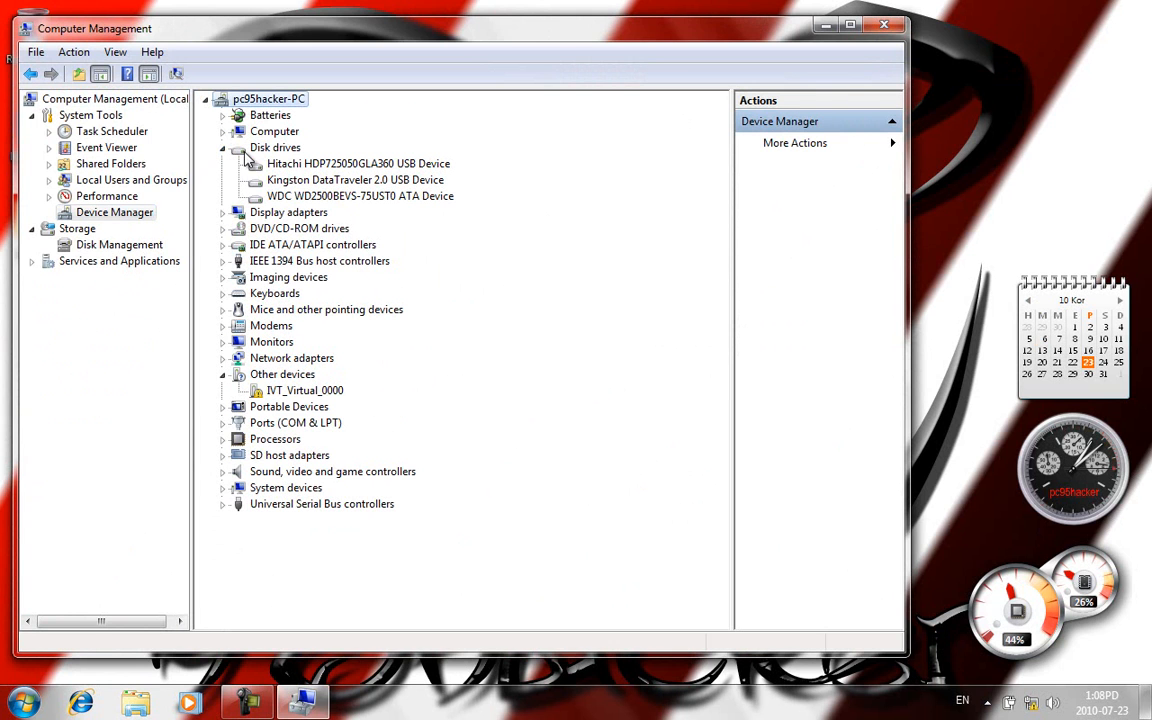
{"action": "mouse_move", "coordinate": [344, 184]}
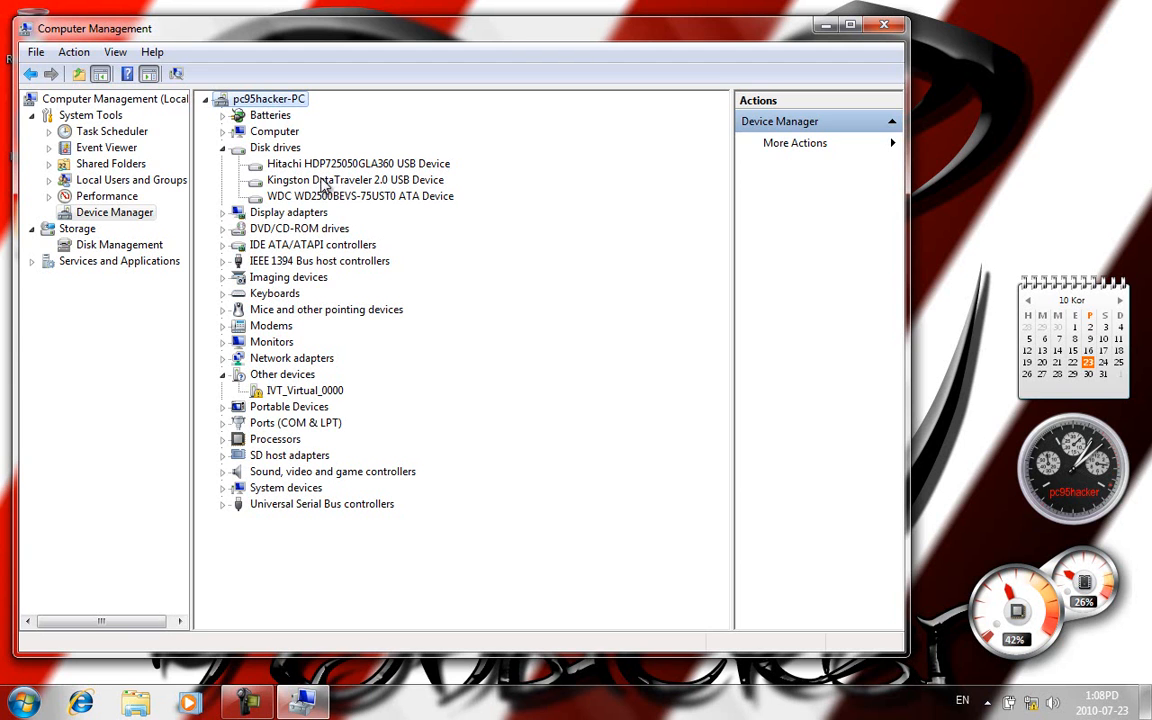
- Set the Kingston DataTraveler 2.0's Policies to Better performance, confirm, and close Computer Management
{"action": "right_click", "coordinate": [356, 180]}
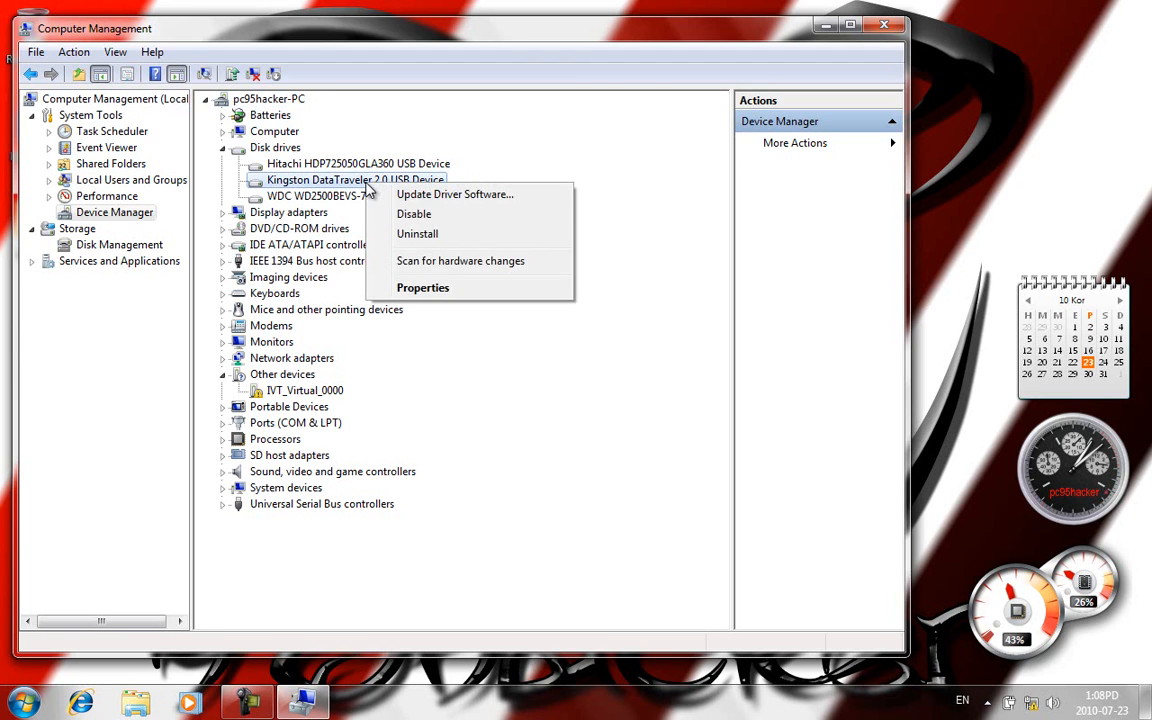
{"action": "left_click", "coordinate": [422, 288]}
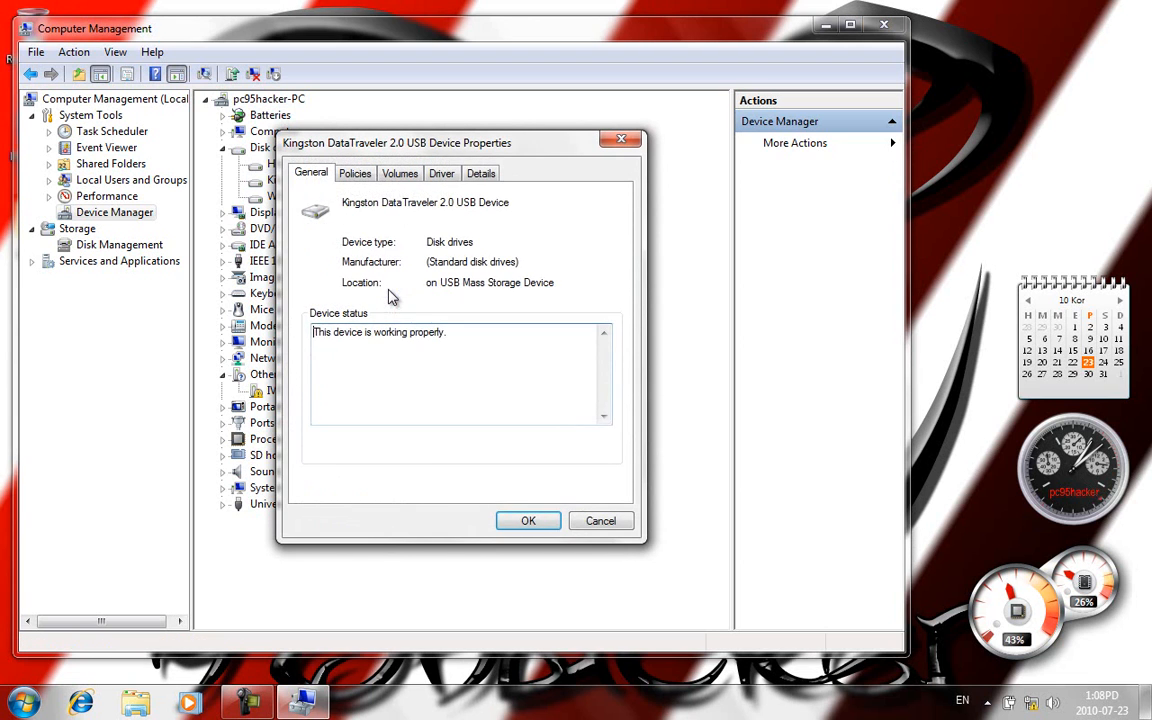
{"action": "left_click", "coordinate": [356, 172]}
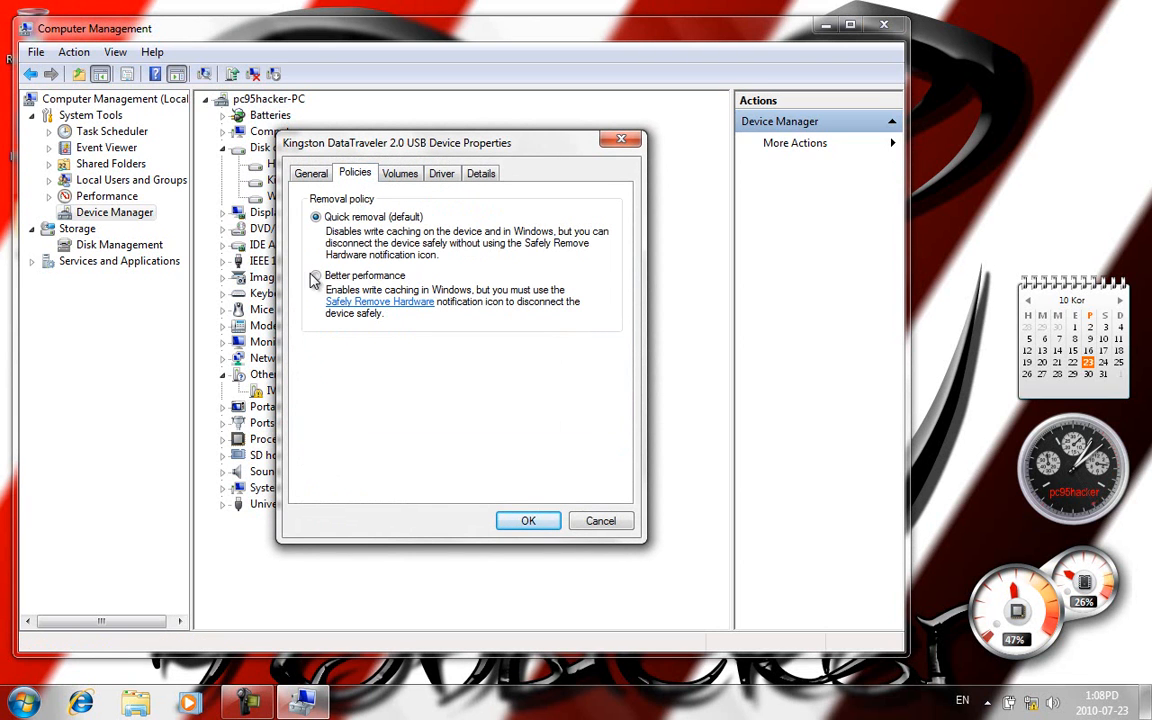
{"action": "left_click", "coordinate": [316, 276]}
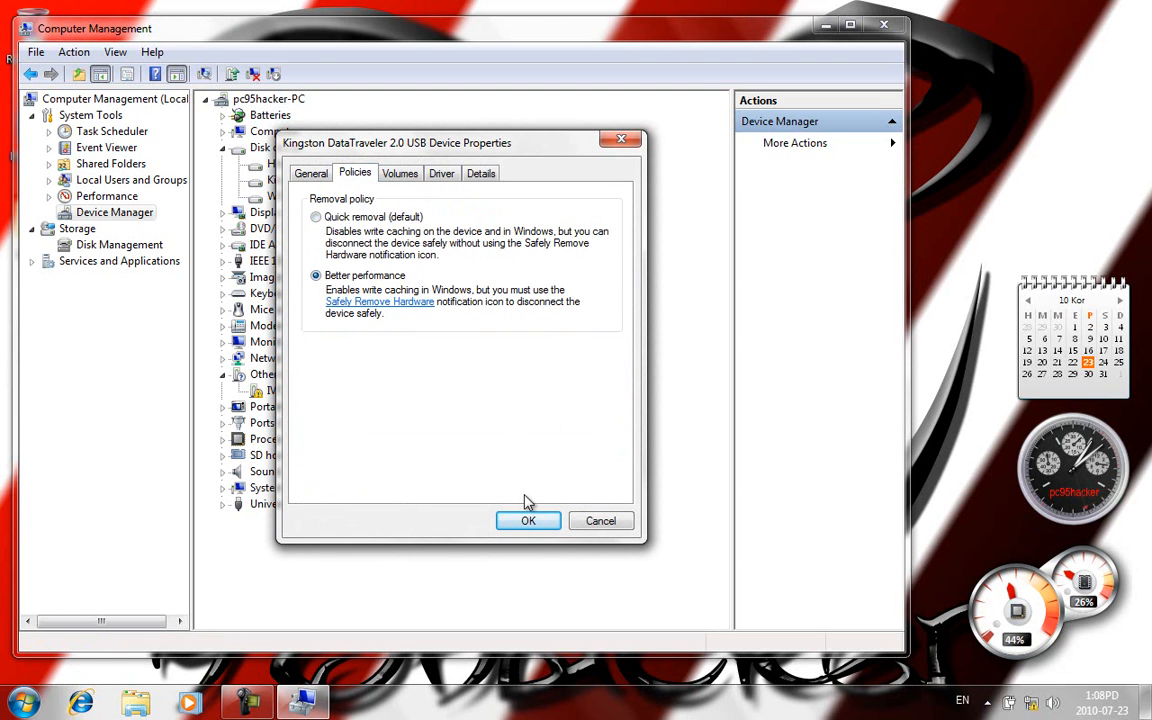
{"action": "left_click", "coordinate": [528, 520]}
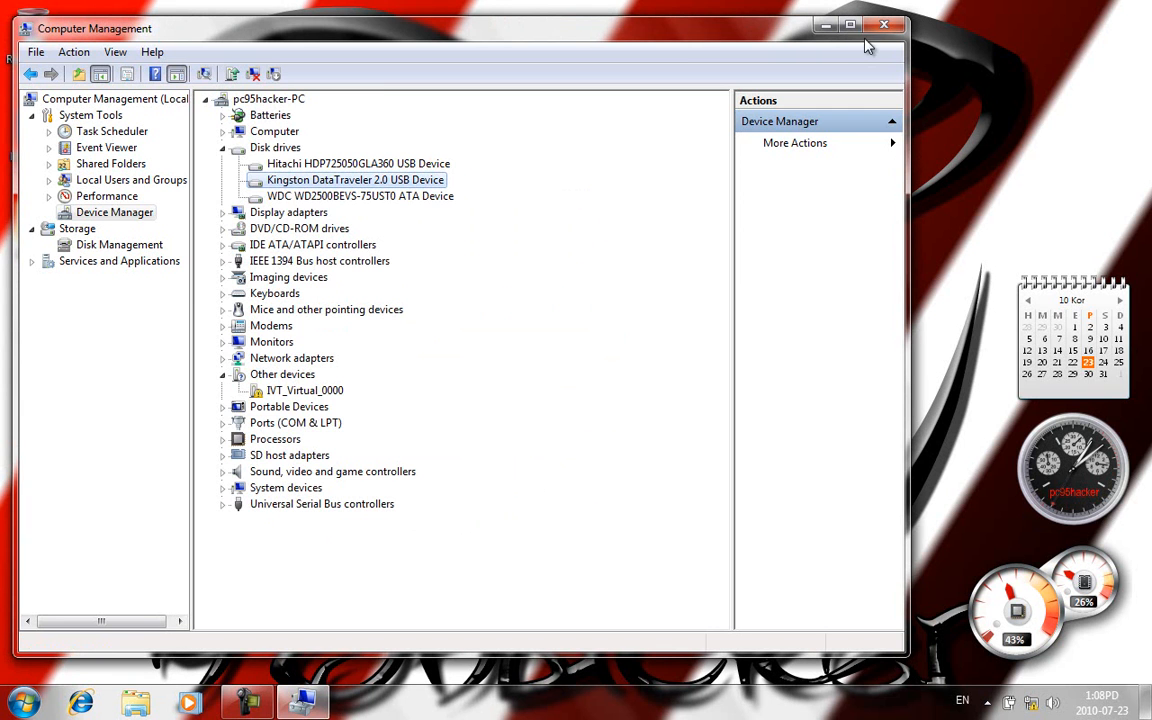
{"action": "left_click", "coordinate": [884, 24]}
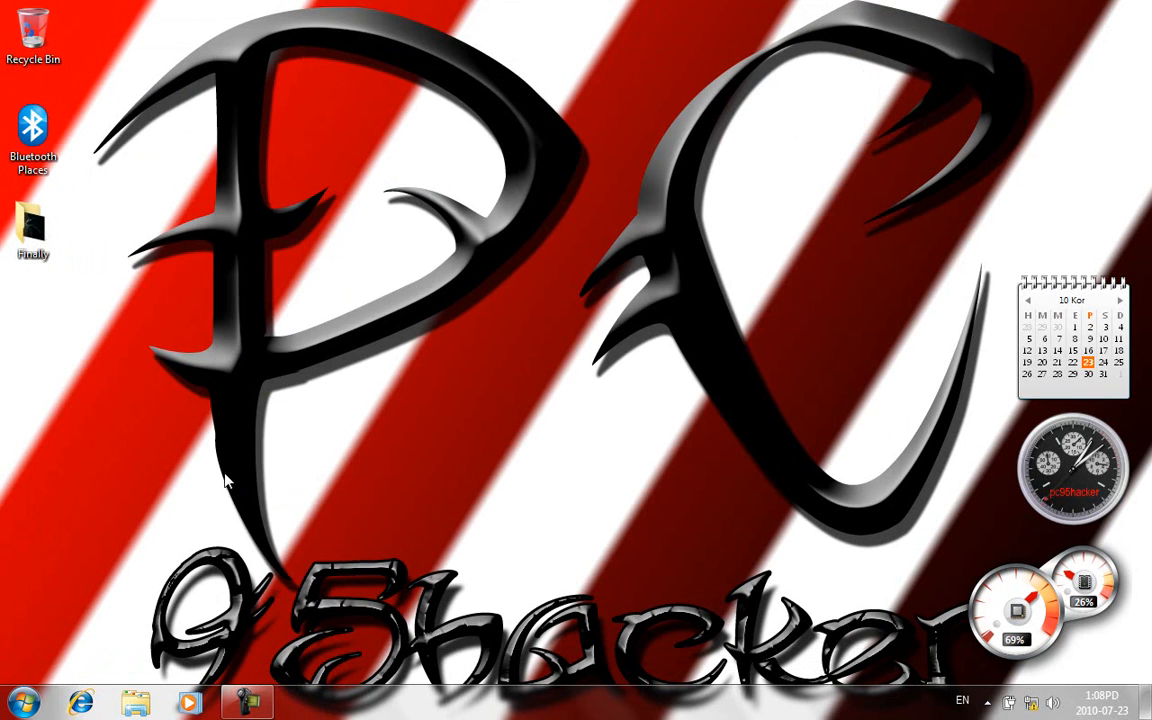
- Return to Computer, check KINGSTON (F:) still reads FAT32 with 14,8 GB free, and bring up its actions
{"action": "left_click", "coordinate": [20, 700]}
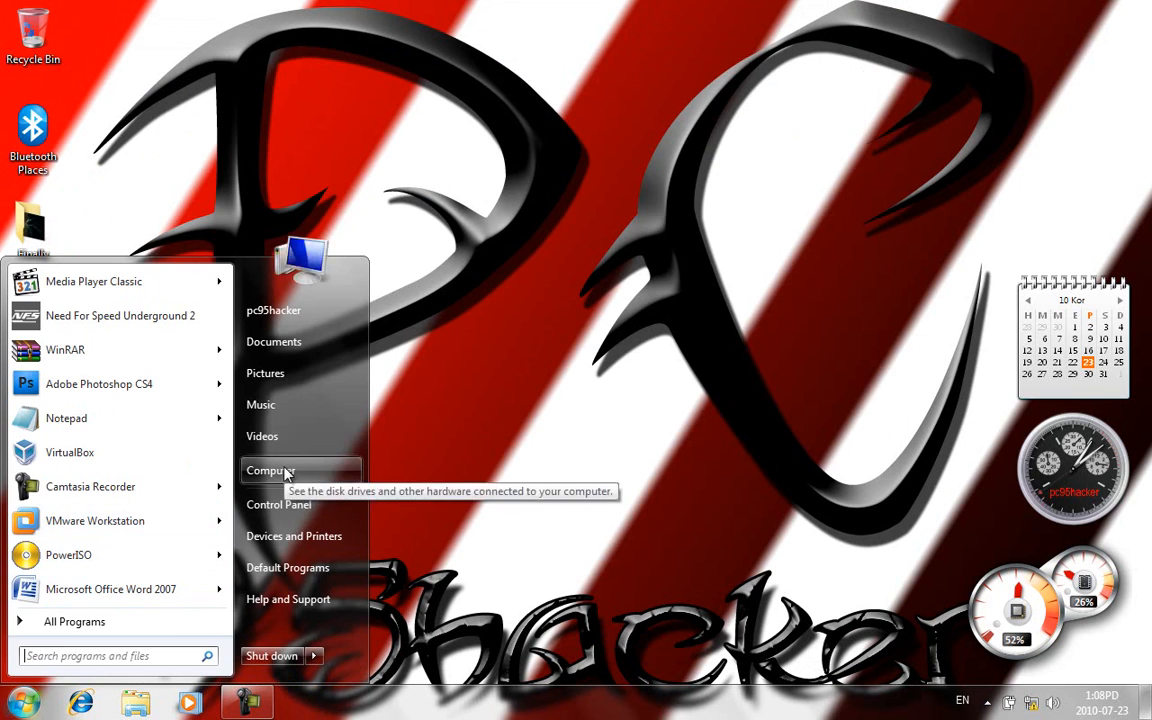
{"action": "left_click", "coordinate": [268, 470]}
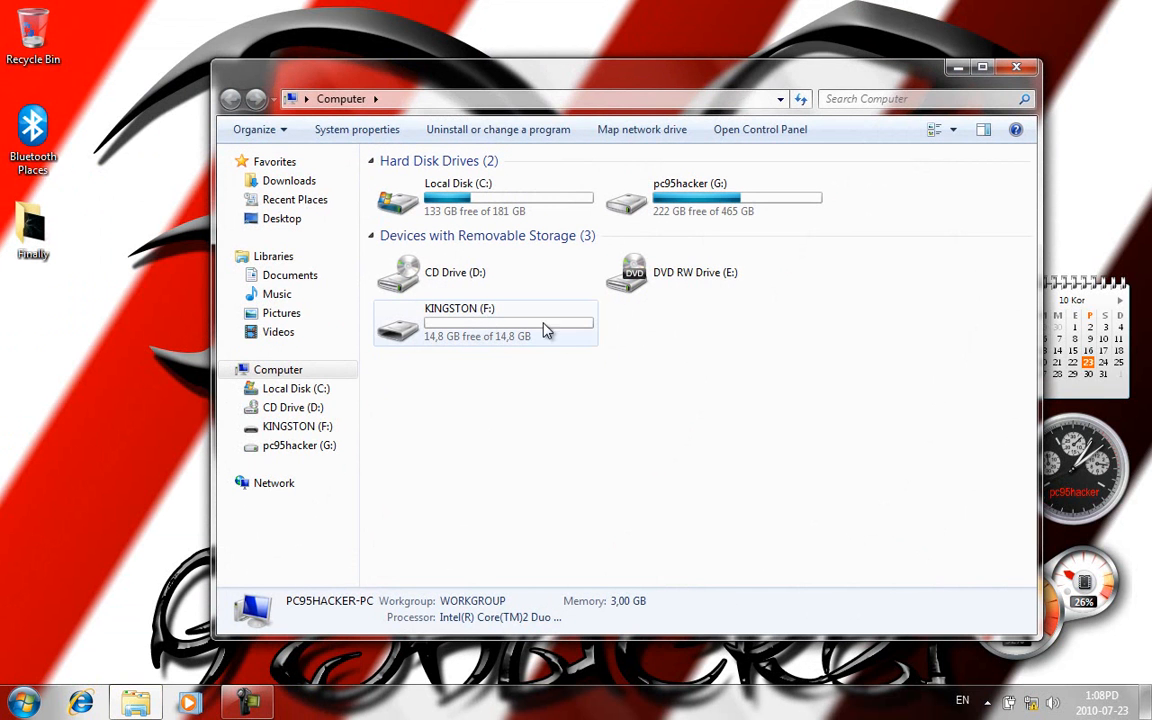
{"action": "left_click", "coordinate": [484, 322]}
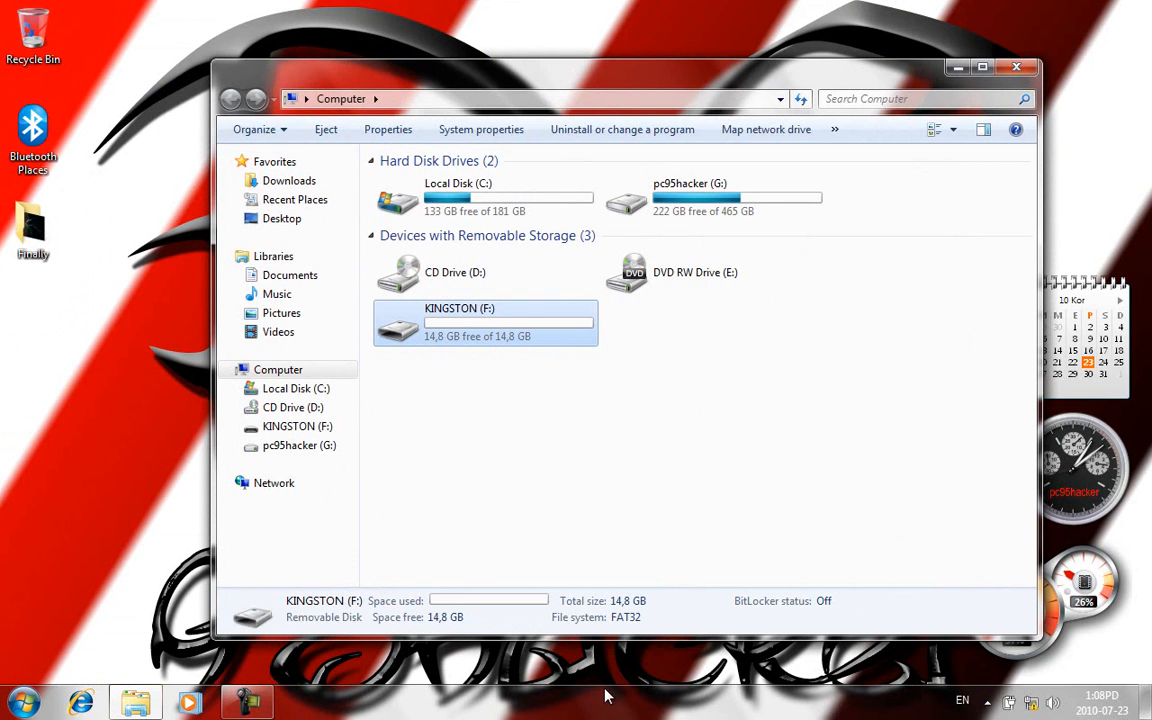
{"action": "mouse_move", "coordinate": [510, 336]}
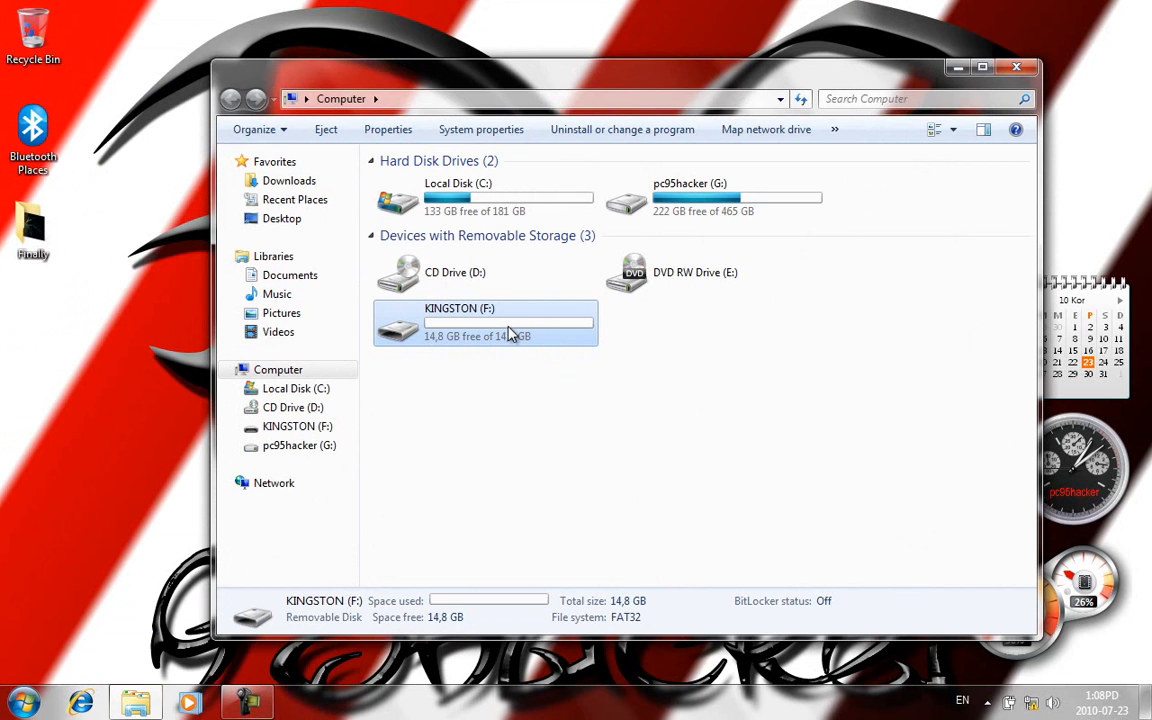
{"action": "mouse_move", "coordinate": [510, 332]}
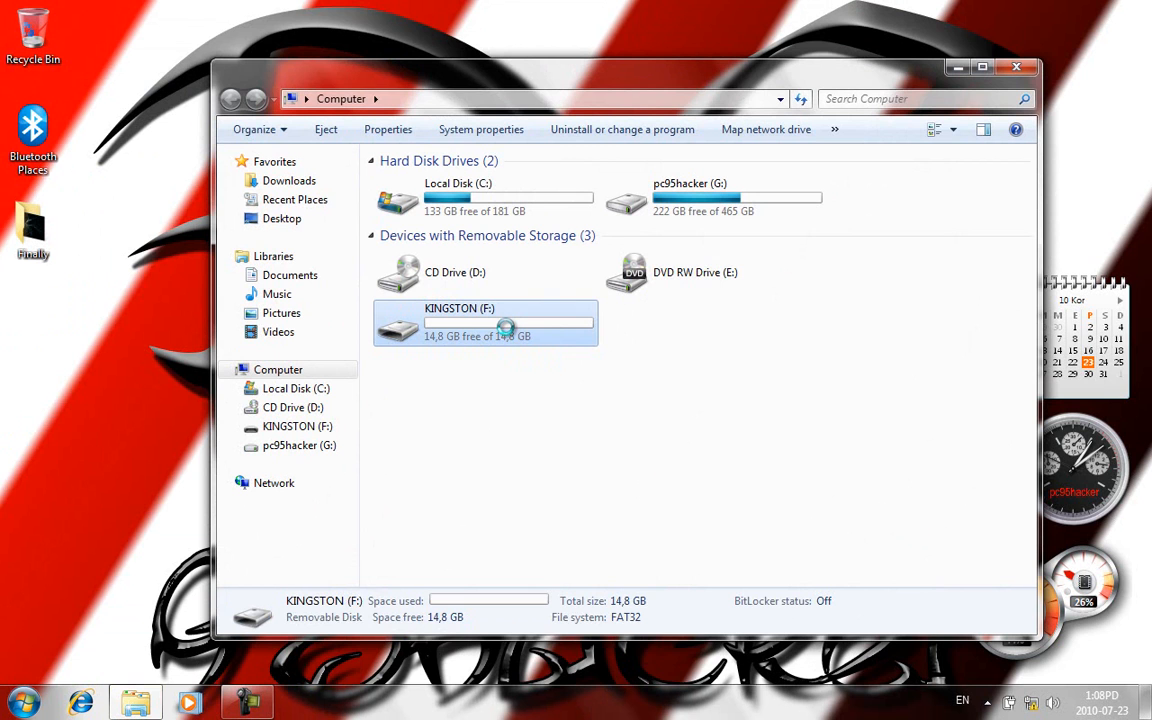
{"action": "right_click", "coordinate": [484, 322]}
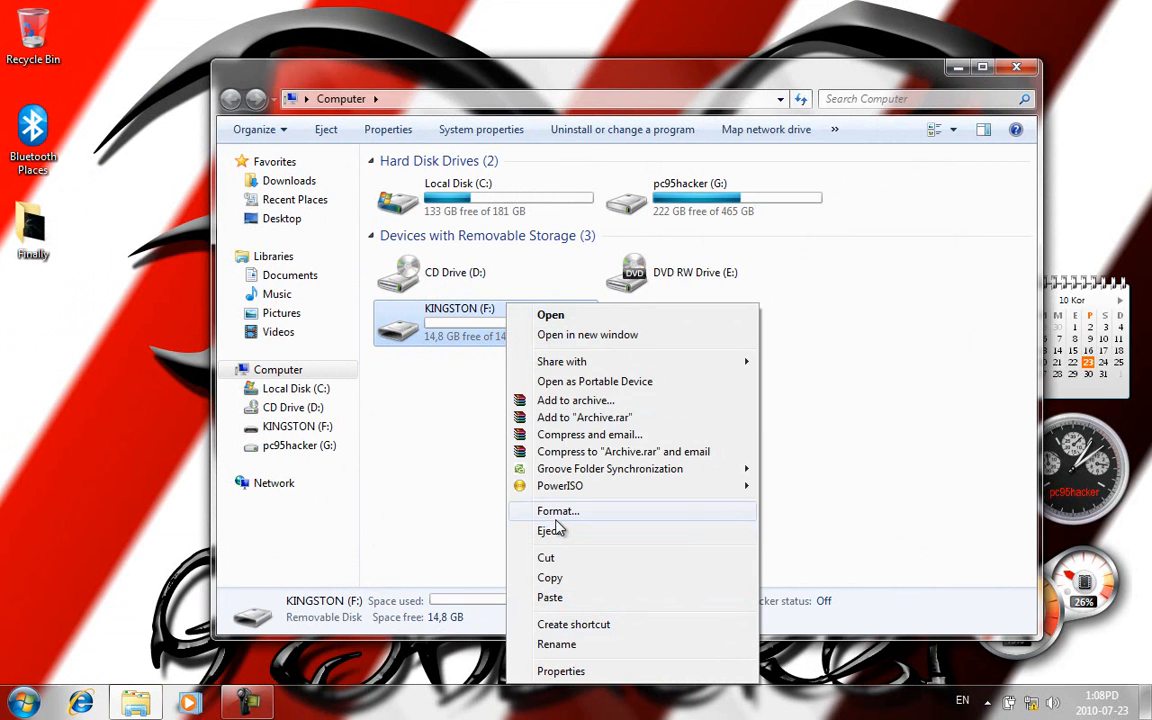
- Quick-format KINGSTON (F:) as NTFS, accepting the erase warning and the Format Complete message
{"action": "left_click", "coordinate": [558, 512]}
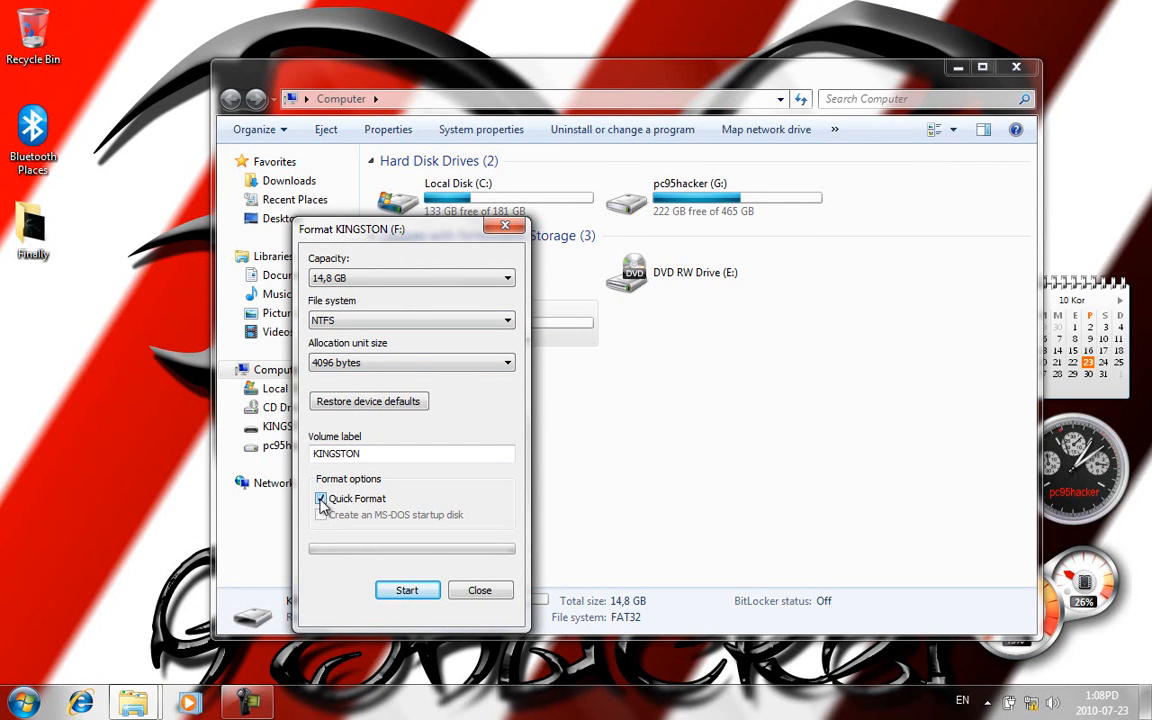
{"action": "left_click", "coordinate": [320, 498]}
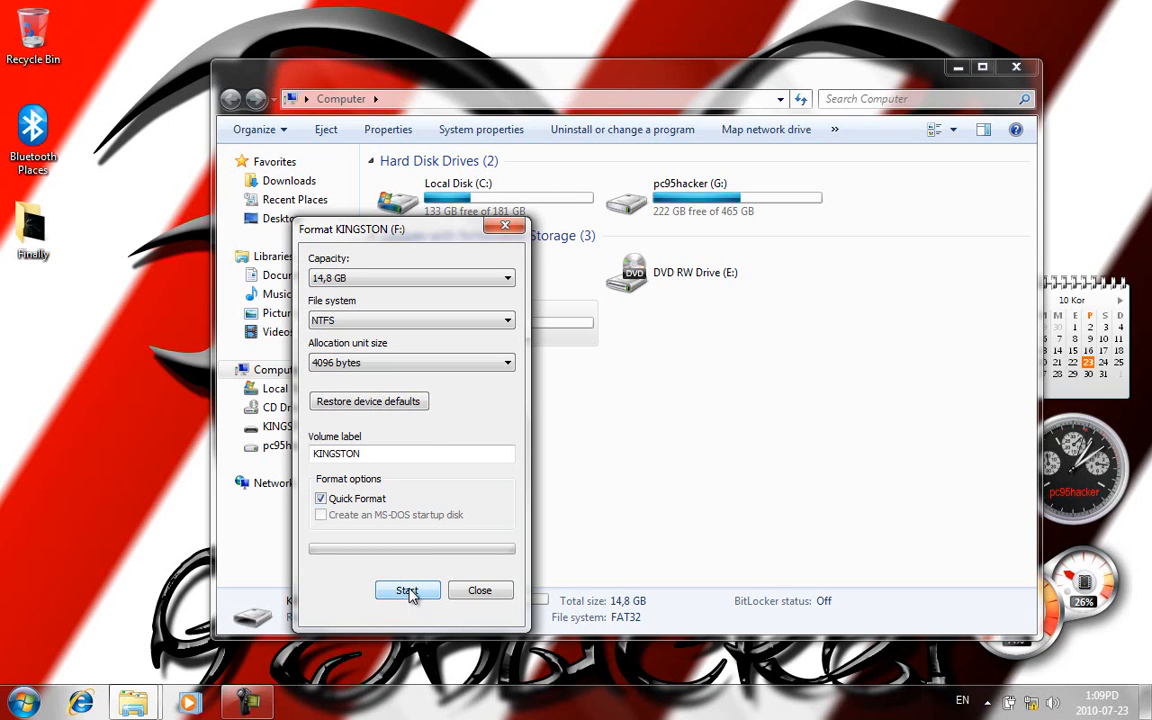
{"action": "left_click", "coordinate": [408, 590]}
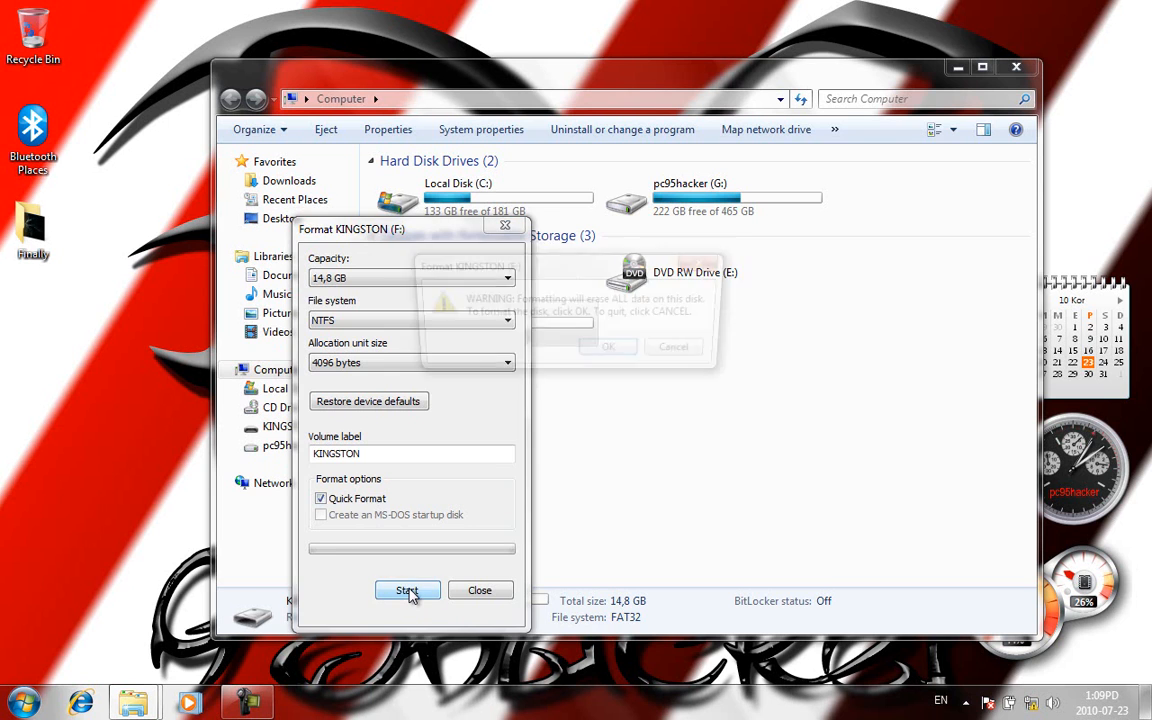
{"action": "left_click", "coordinate": [608, 346]}
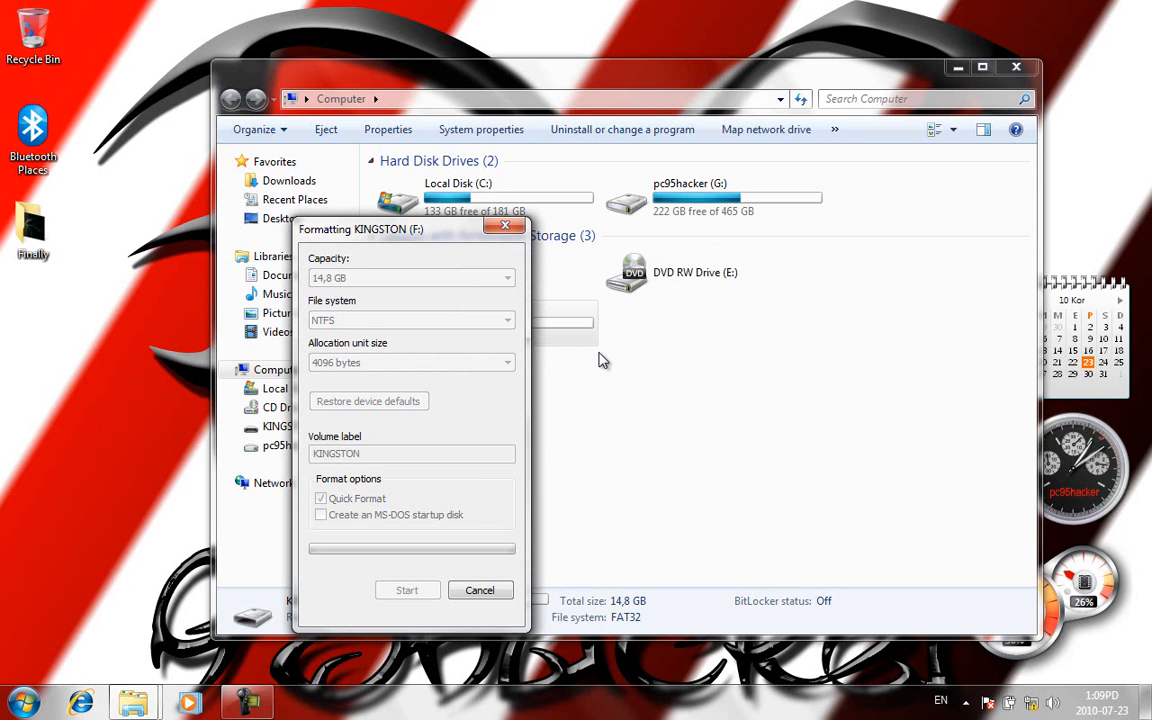
{"action": "mouse_move", "coordinate": [620, 412]}
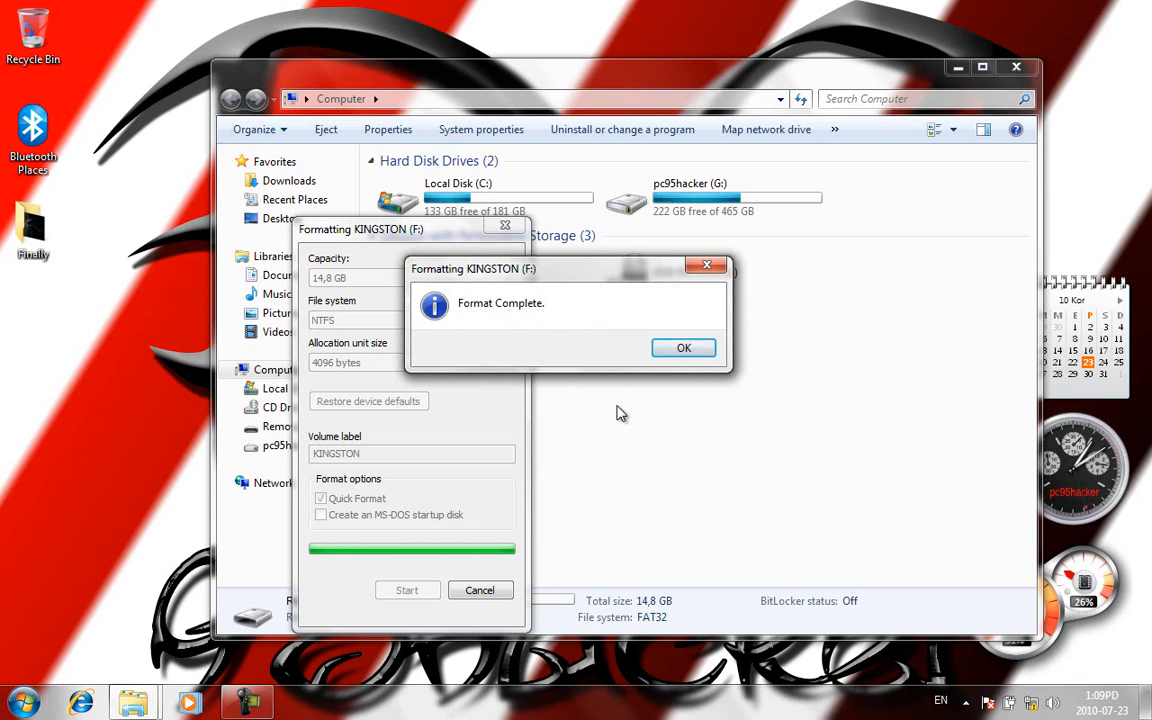
{"action": "left_click", "coordinate": [684, 348]}
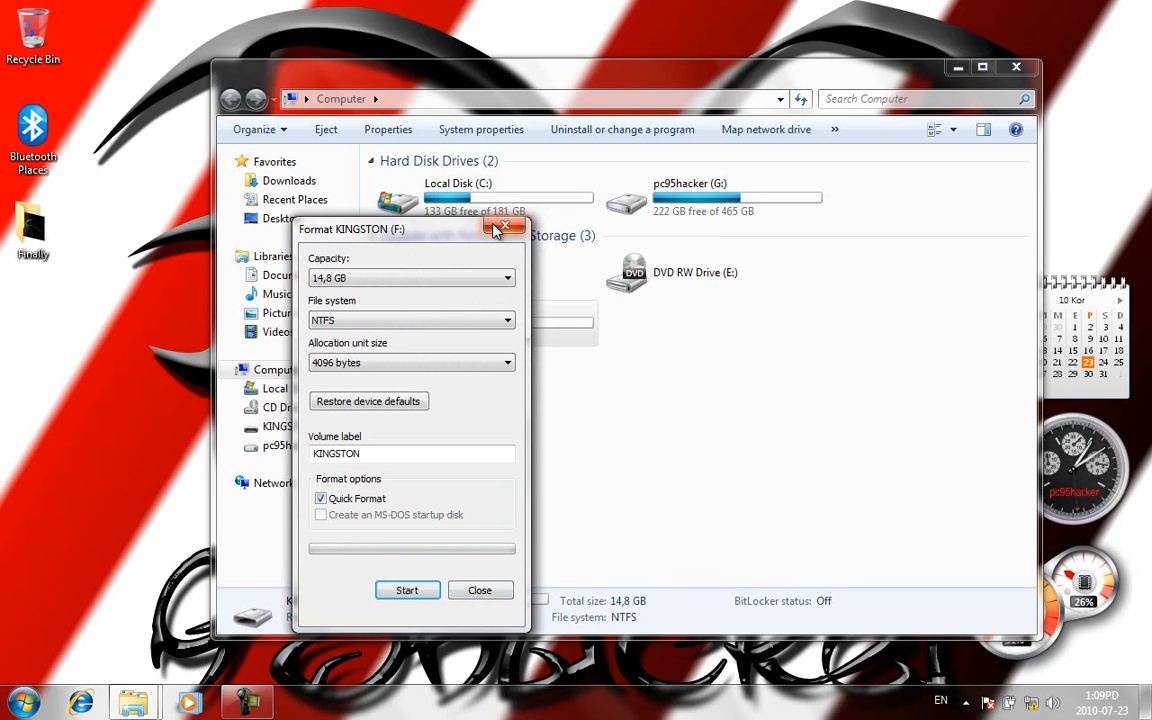
{"action": "left_click", "coordinate": [502, 228]}
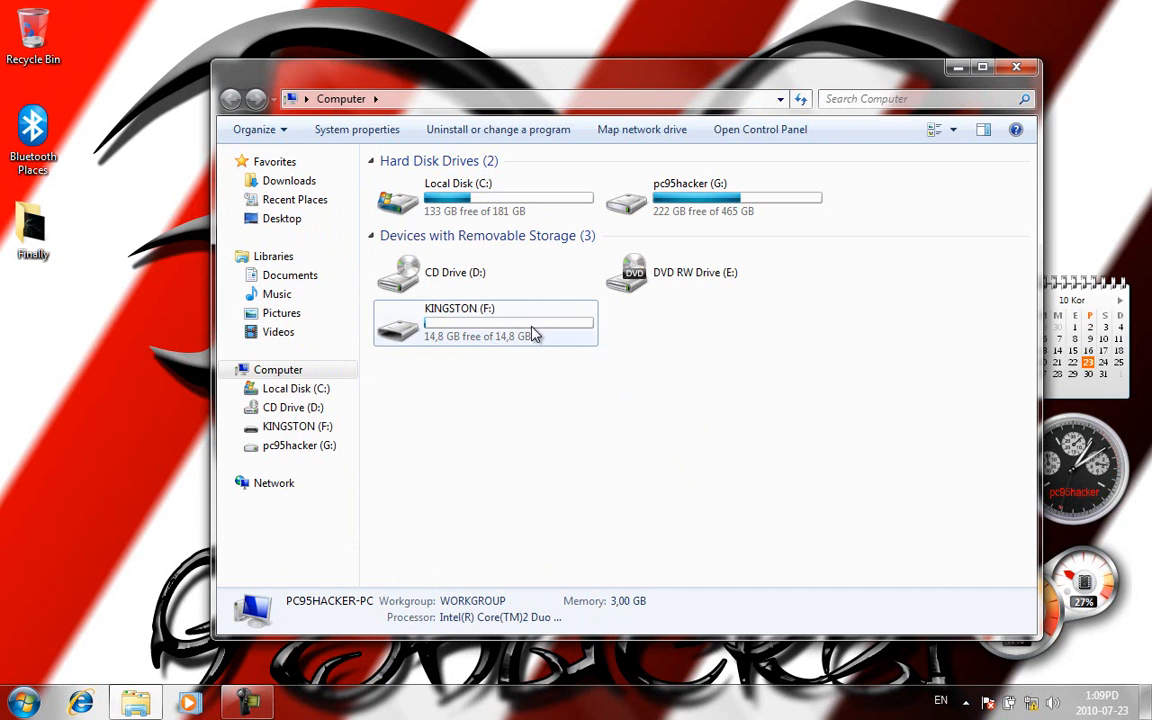
- Verify KINGSTON (F:) now reports NTFS, enter the empty drive and bring up Paste
{"action": "left_click", "coordinate": [484, 322]}
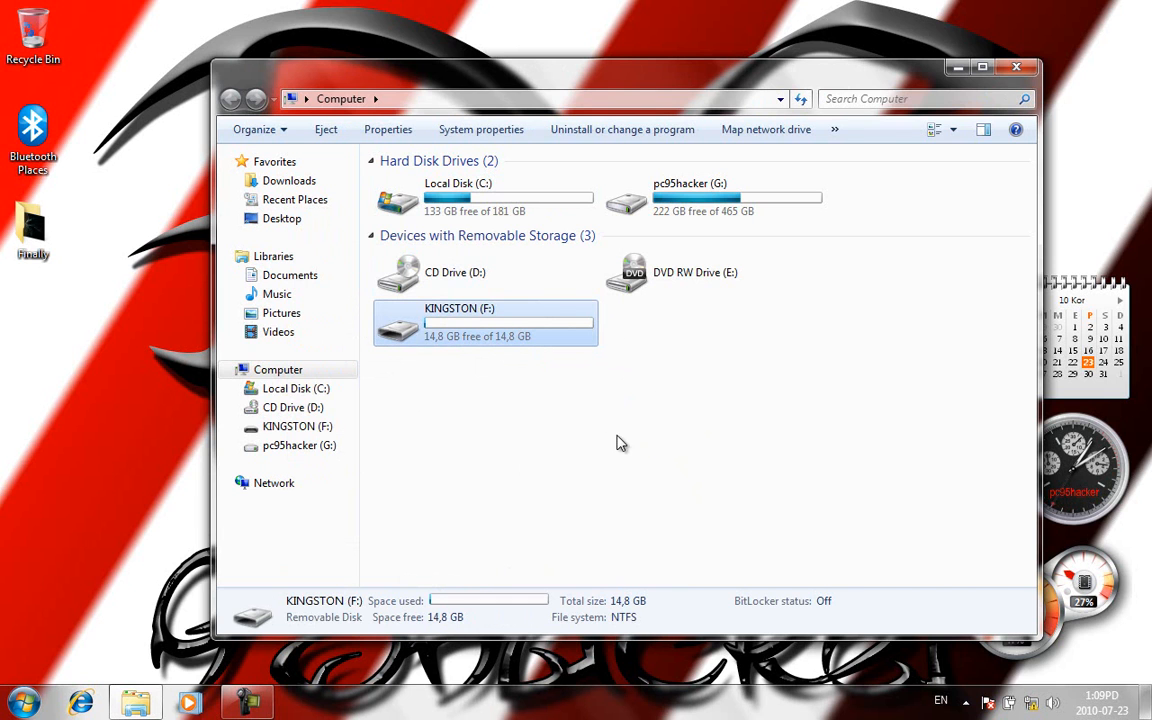
{"action": "double_click", "coordinate": [484, 322]}
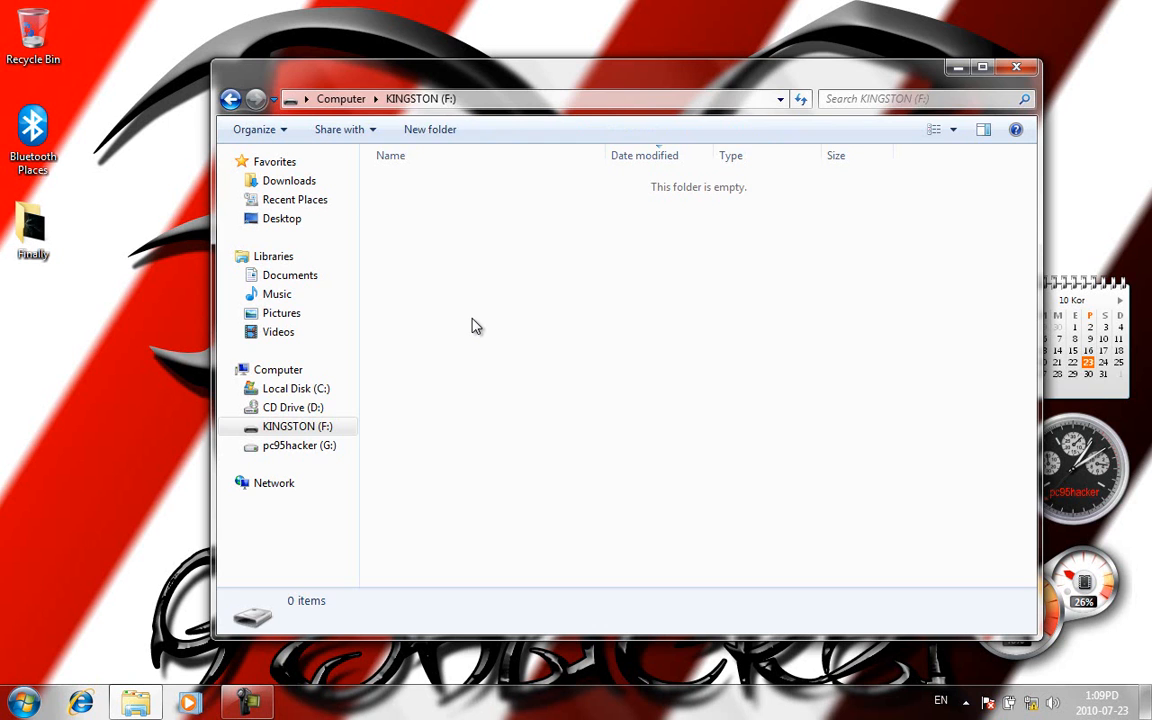
{"action": "right_click", "coordinate": [476, 324]}
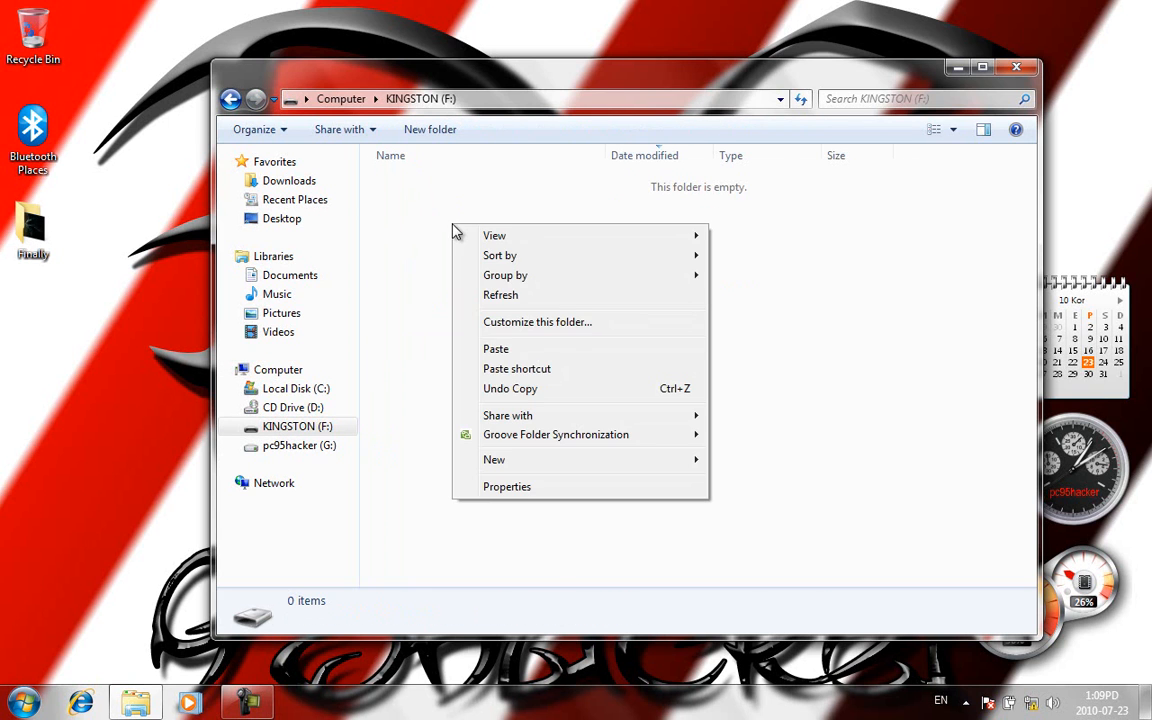